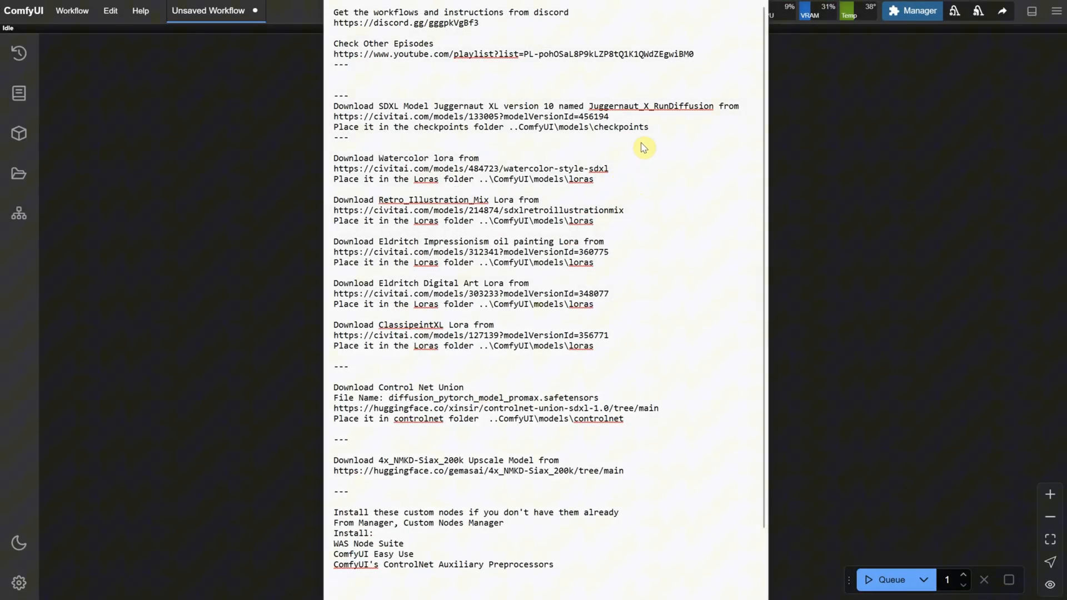
mouse_move(350, 102)
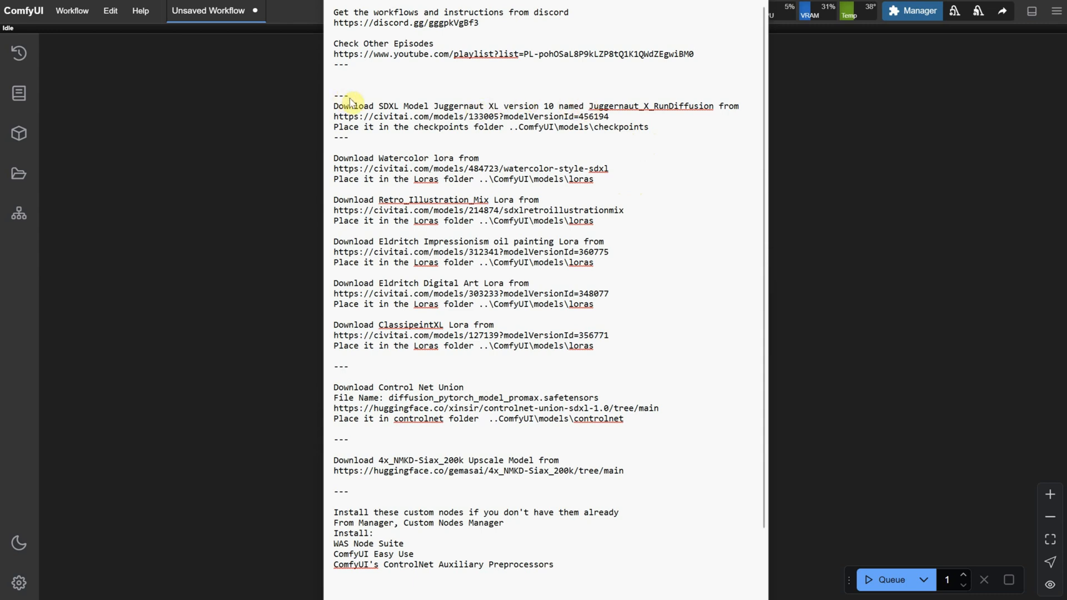
mouse_move(615, 119)
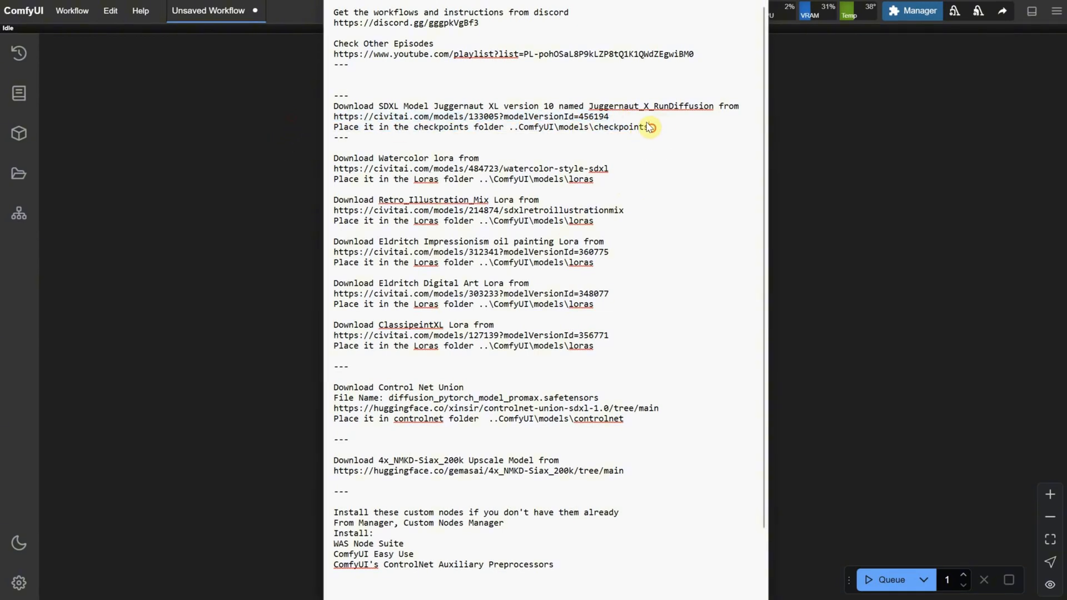
Open the Juggernaut XL Civitai page and browse into the ComfyUI models folder
double_click(619, 127)
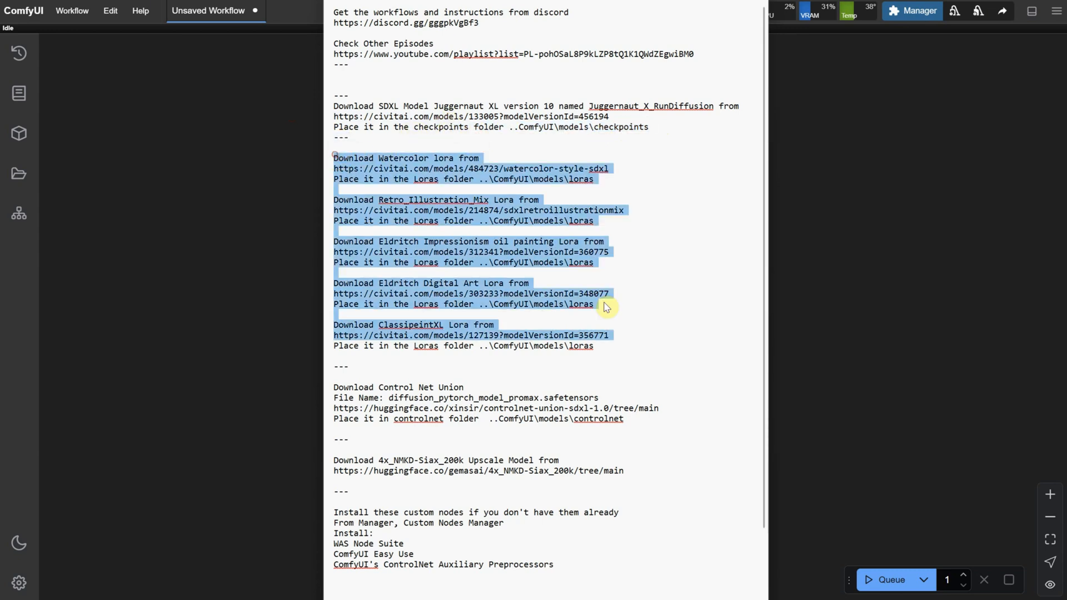
left_click(329, 464)
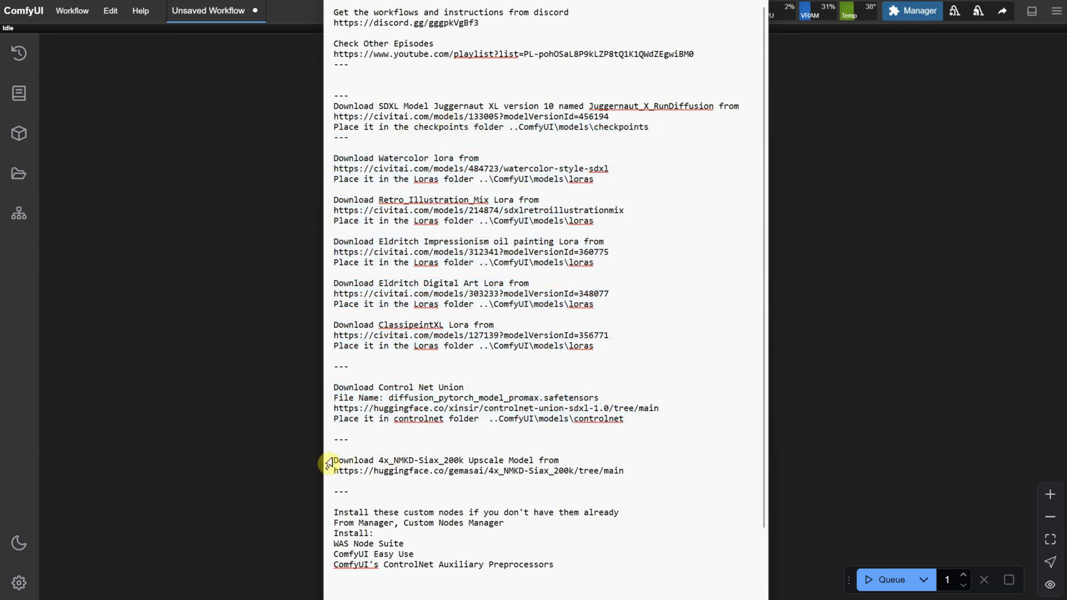
mouse_move(656, 484)
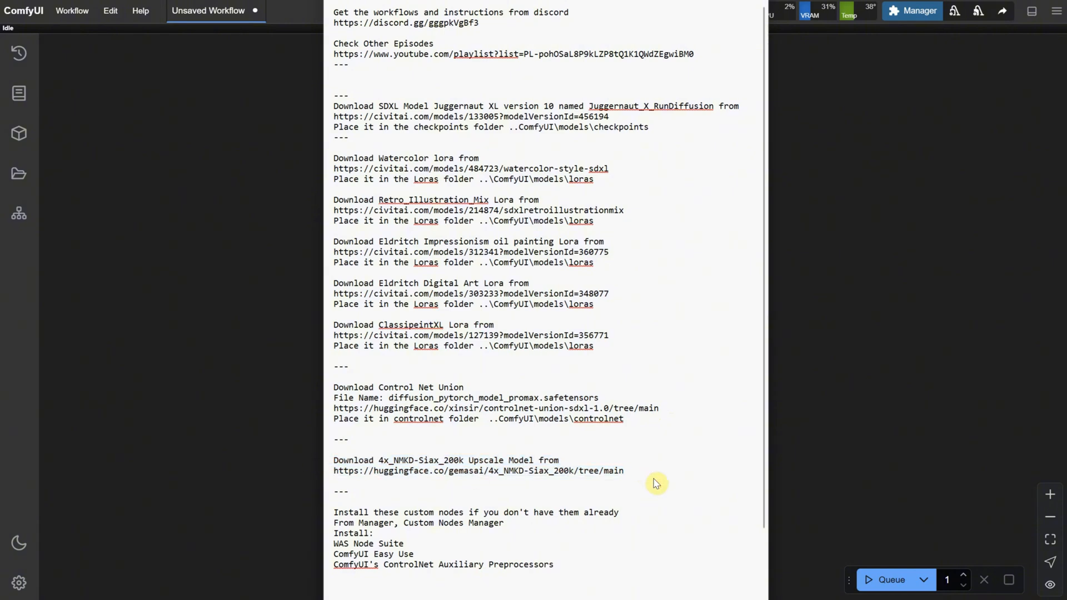
left_click_drag(333, 544, 554, 580)
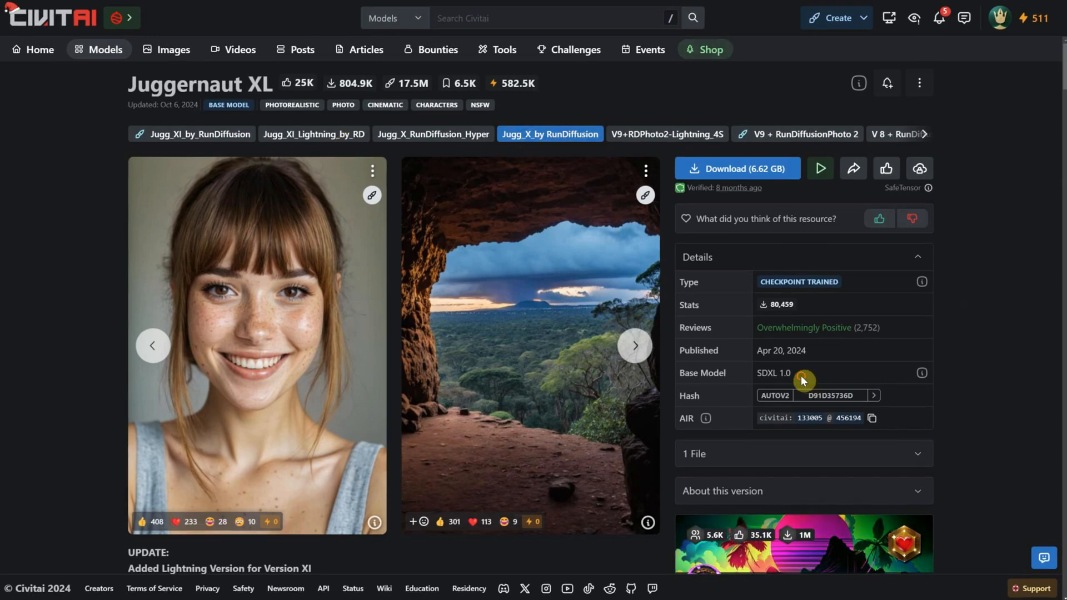
double_click(773, 374)
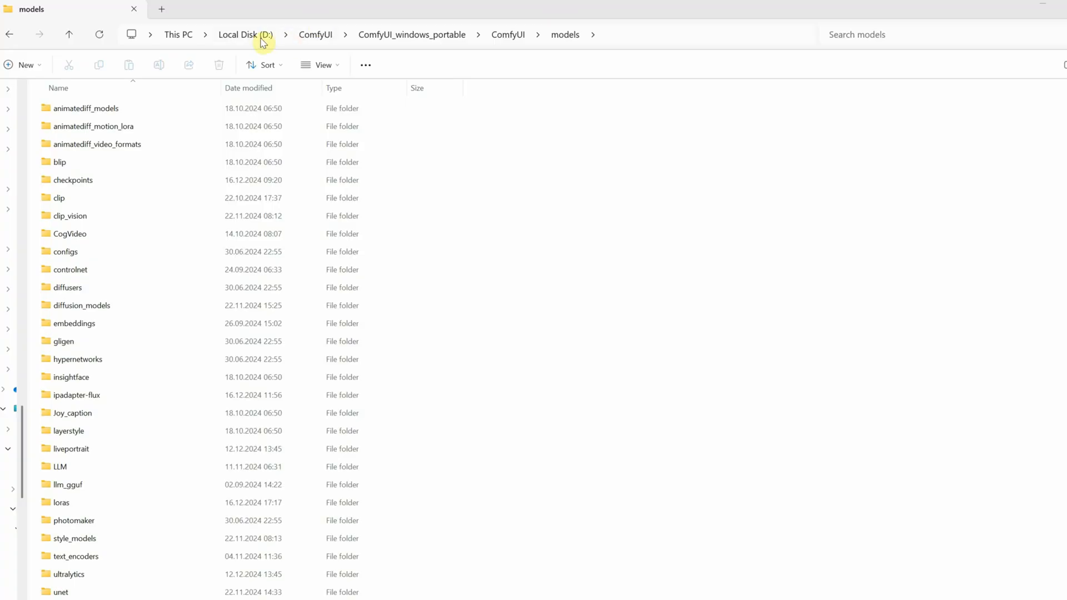
mouse_move(566, 34)
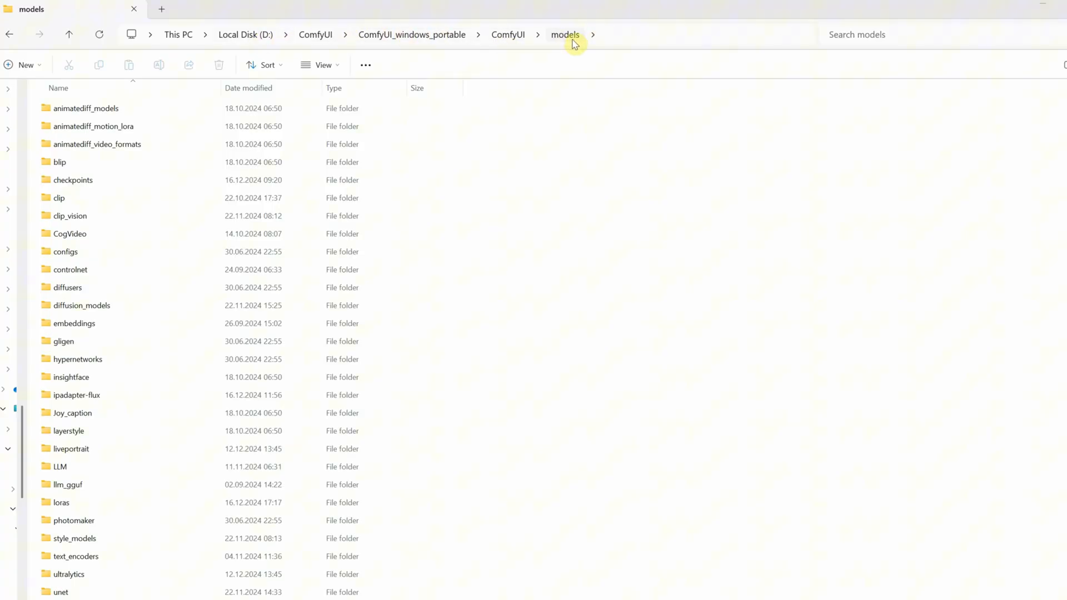
double_click(73, 180)
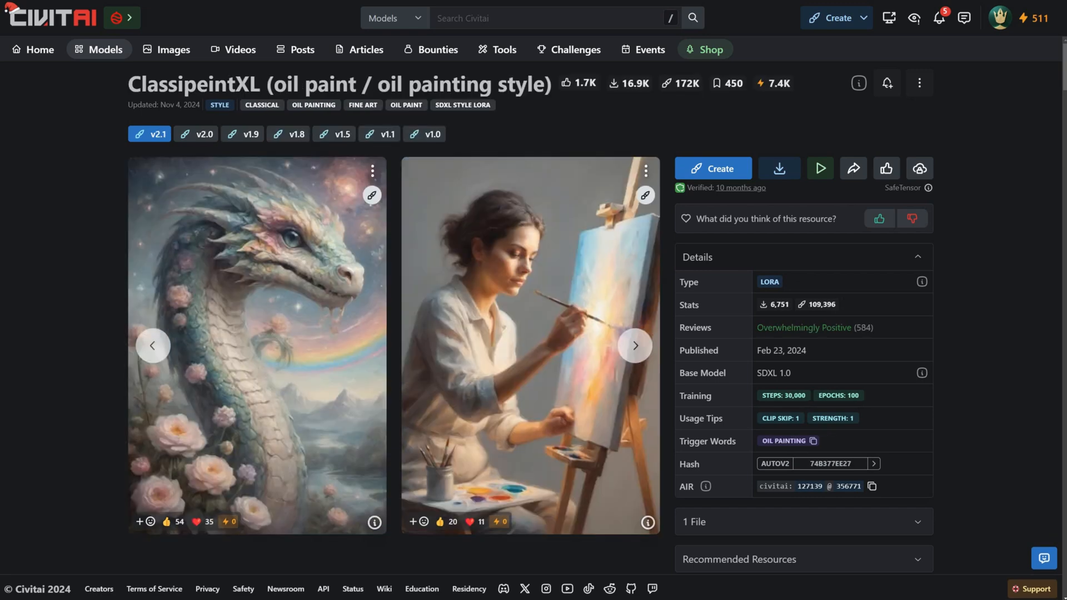
mouse_move(759, 449)
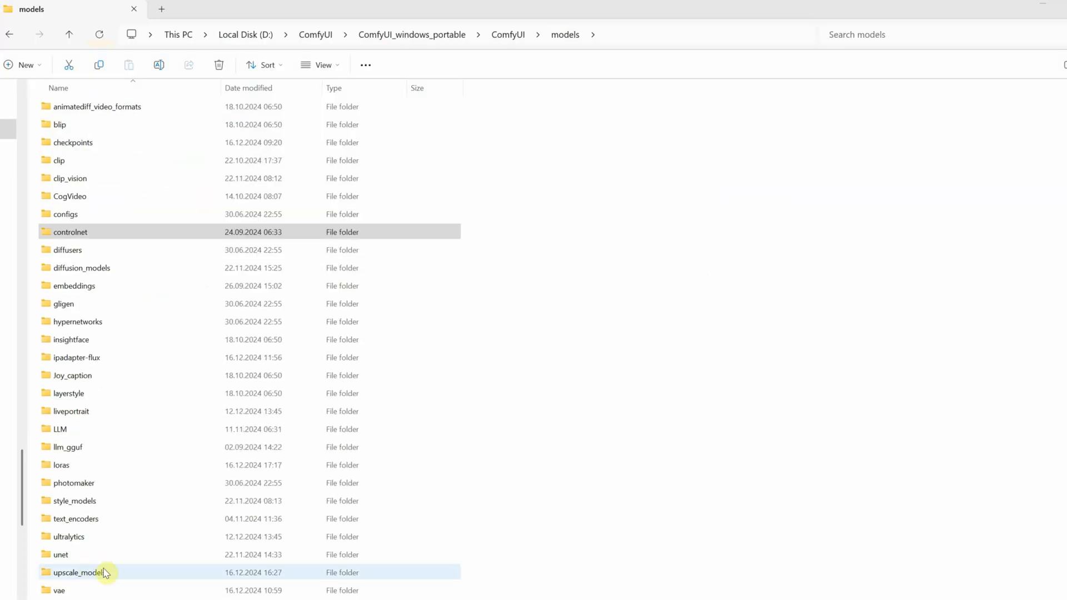
Open the upscale_models folder under ComfyUI\models
double_click(77, 572)
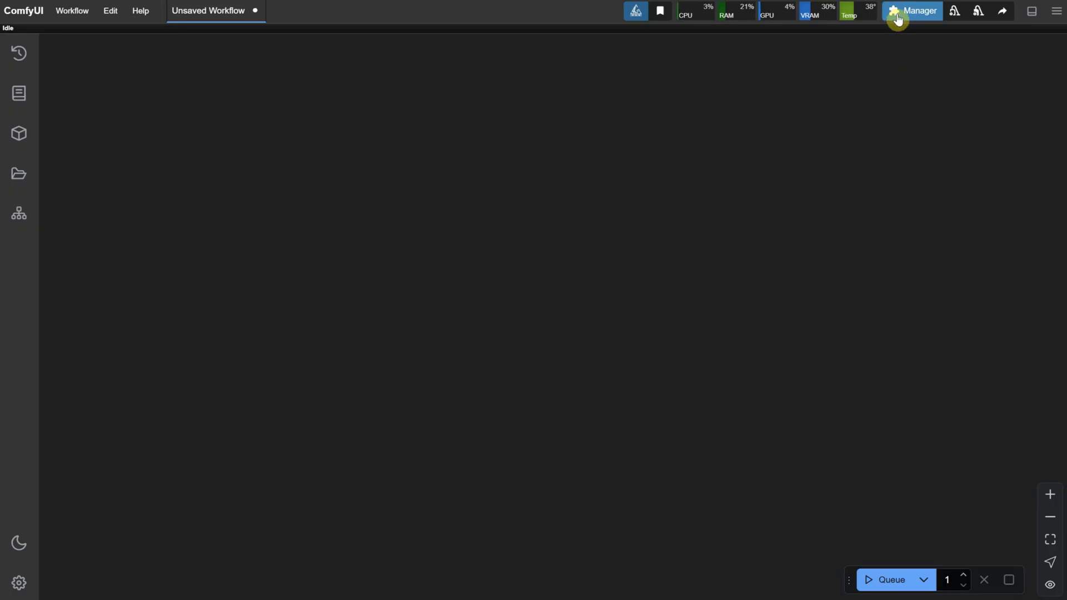
left_click(911, 11)
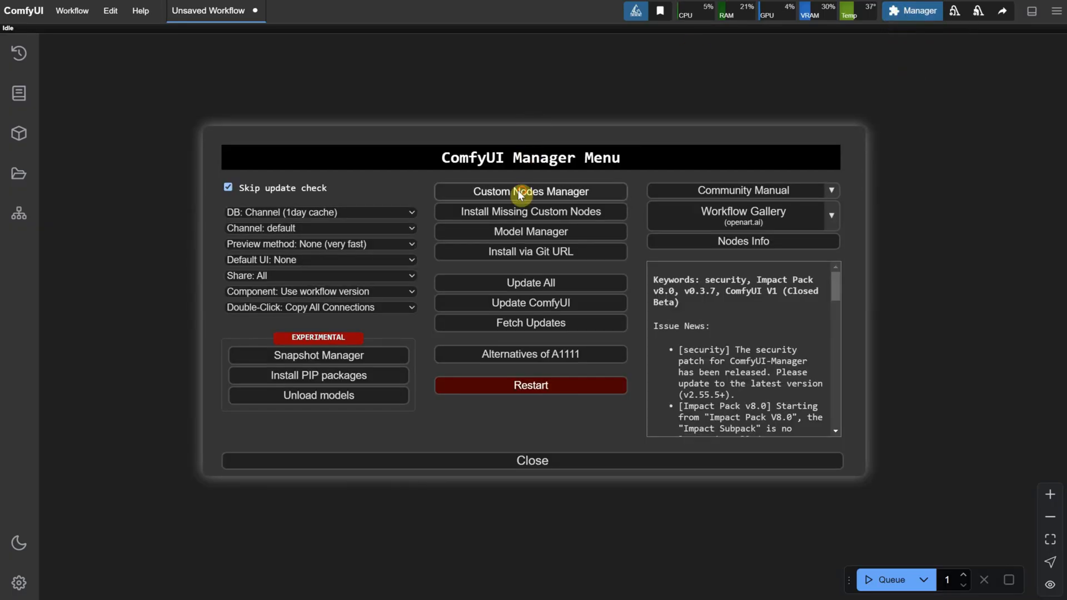
left_click(529, 191)
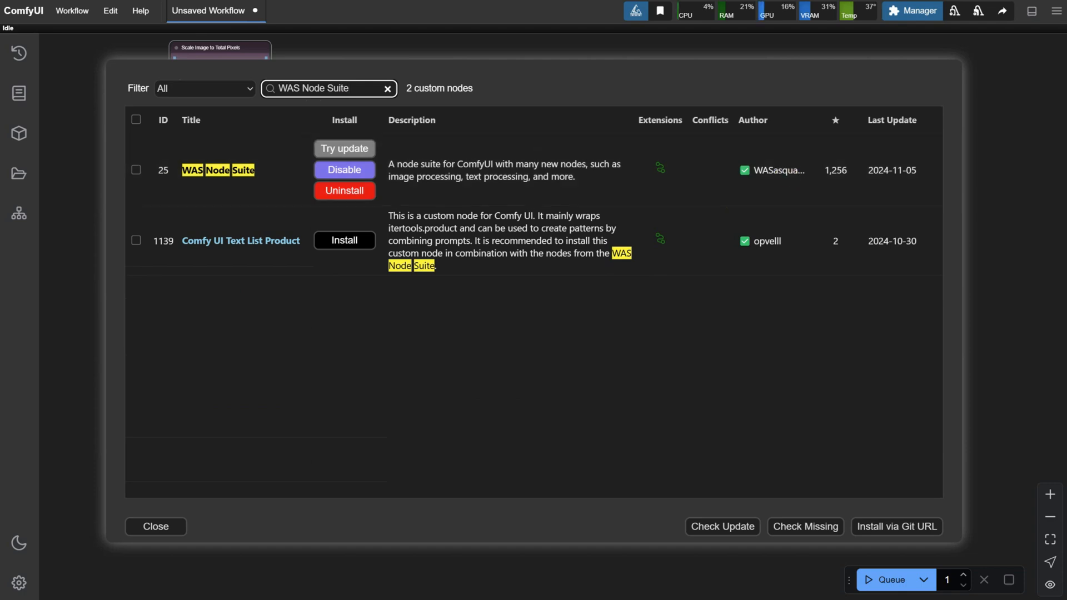
type("ComfyUI Easy Use")
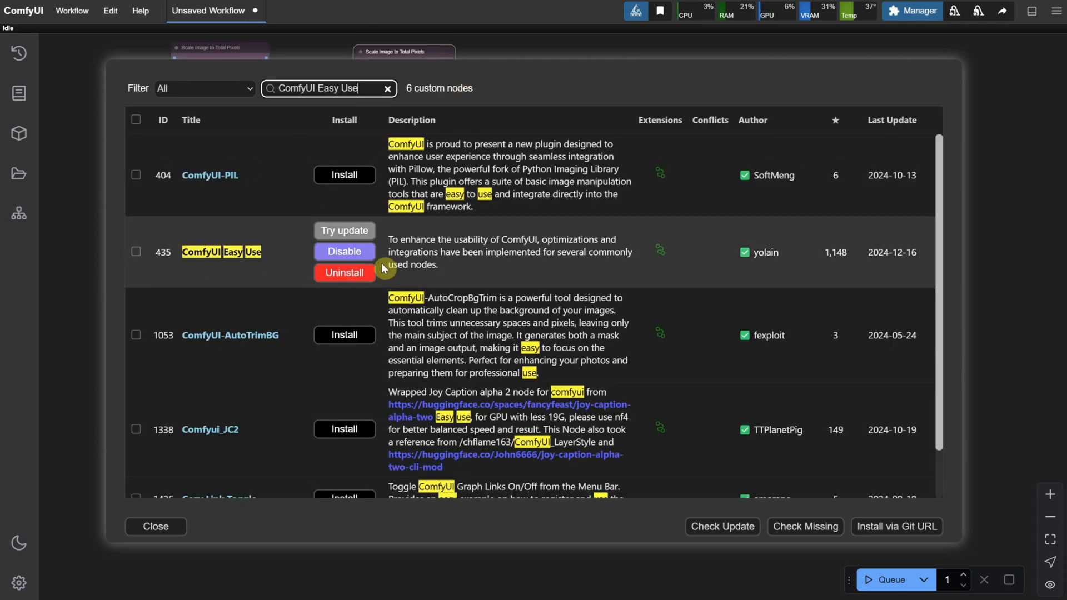
mouse_move(654, 271)
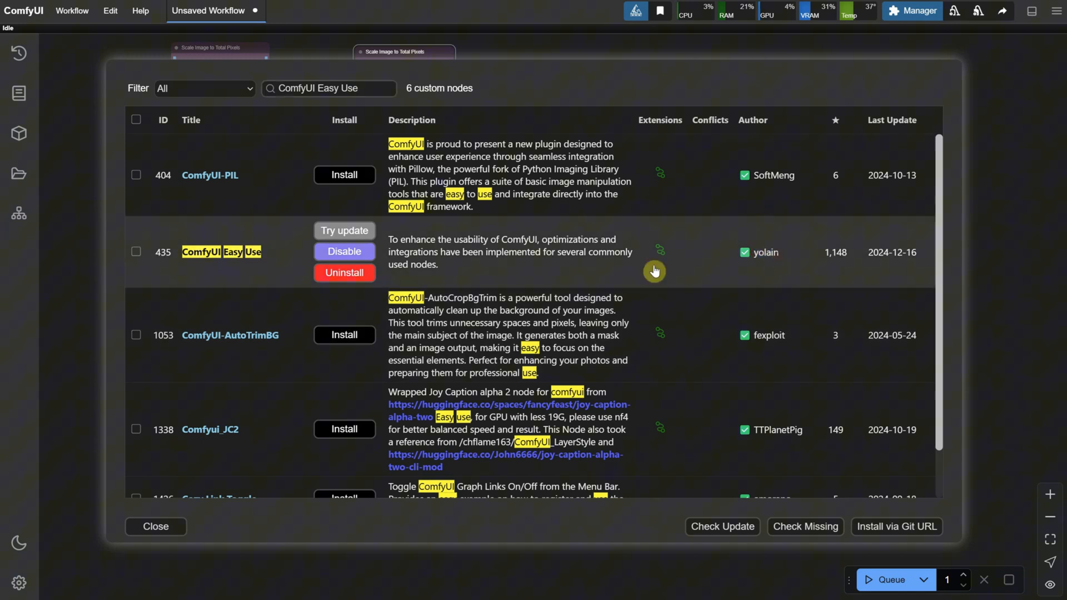
type("ControlNet Auxiliary")
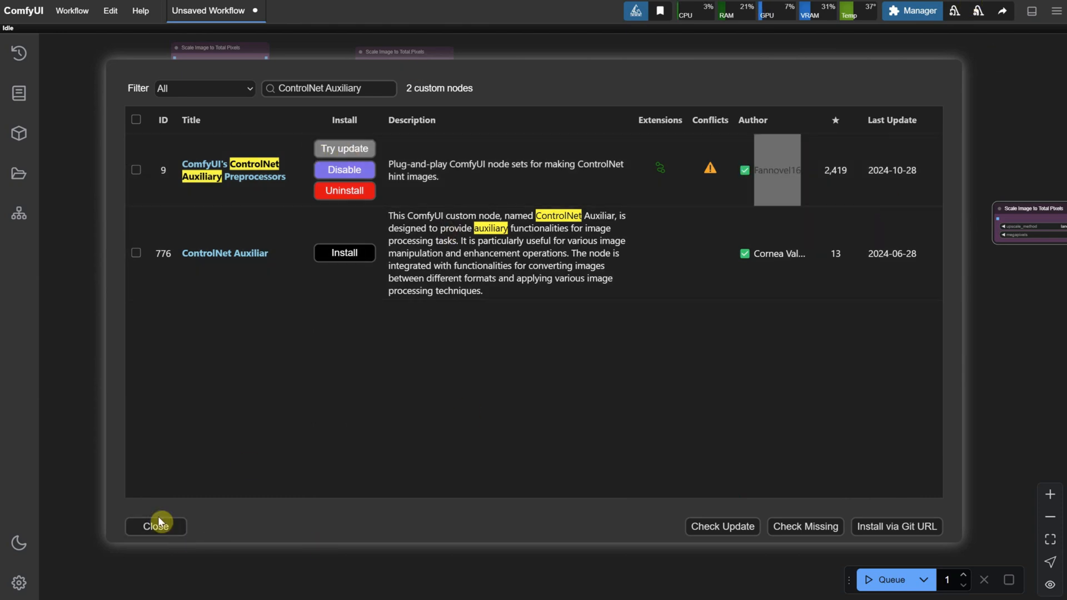
left_click(156, 525)
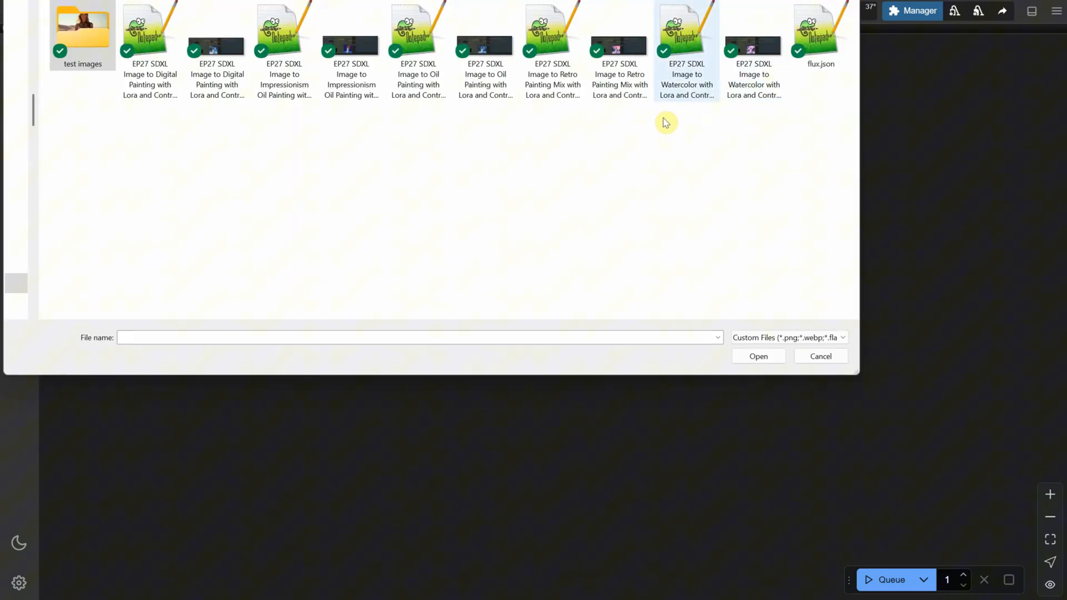
Load the EP27 SDXL Image to Watercolor JSON workflow showing the watercolor snowman
left_click(283, 35)
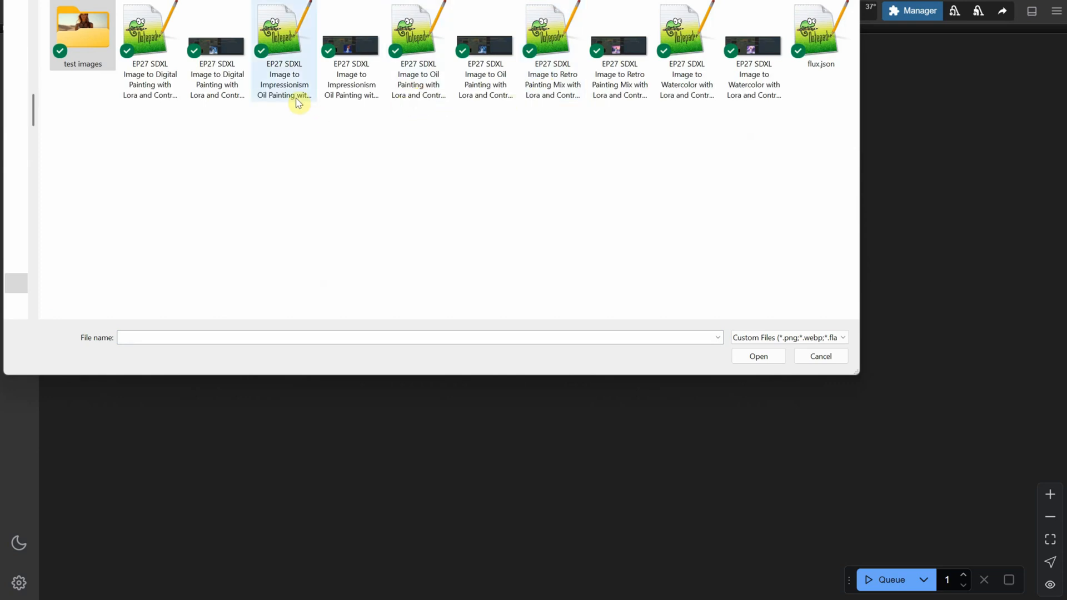
mouse_move(733, 157)
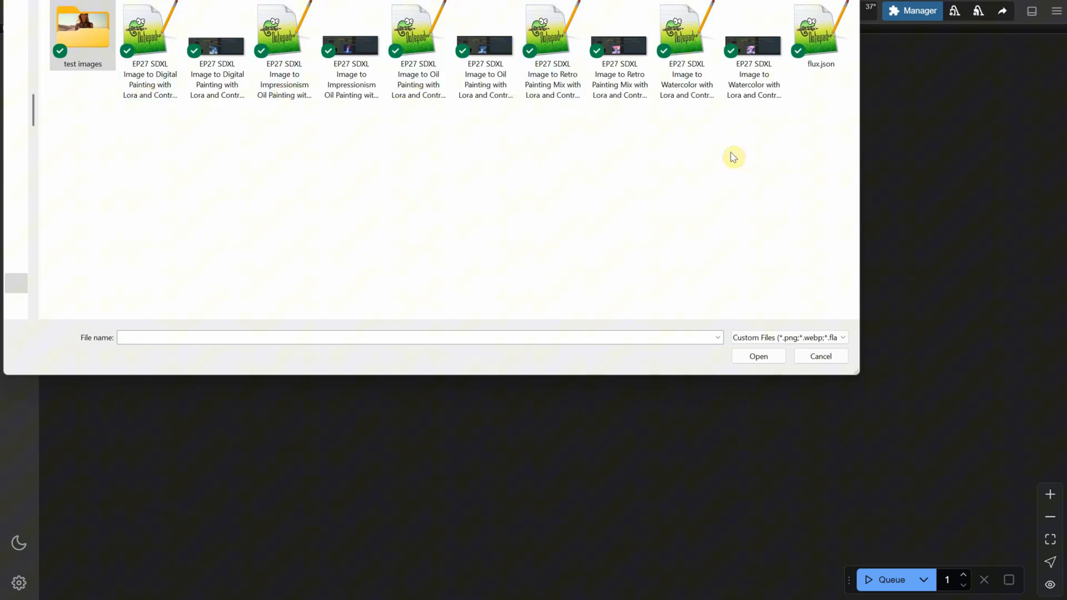
left_click(685, 38)
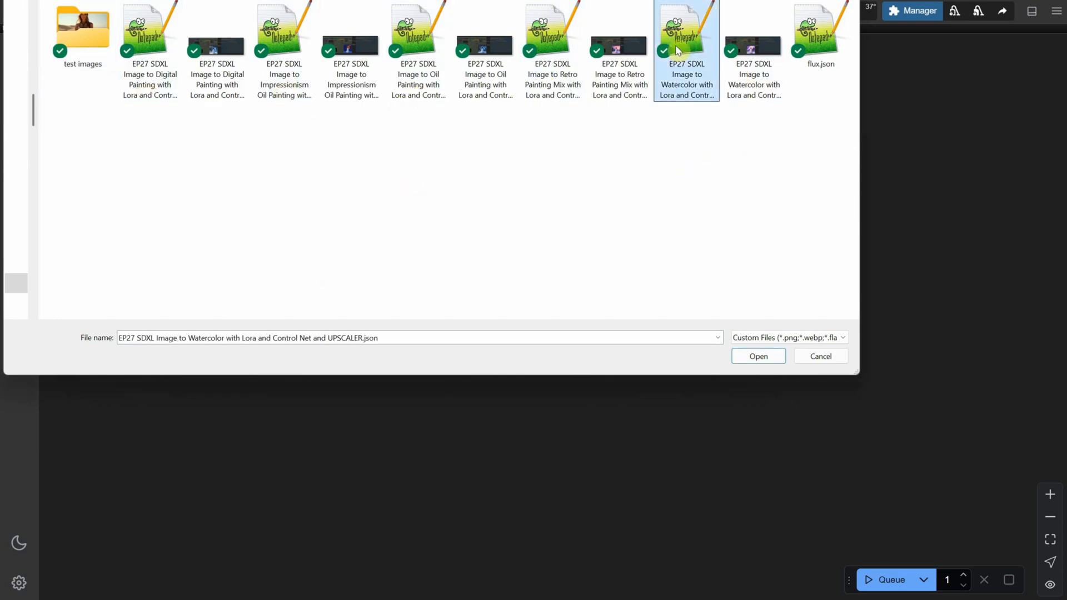
left_click(757, 356)
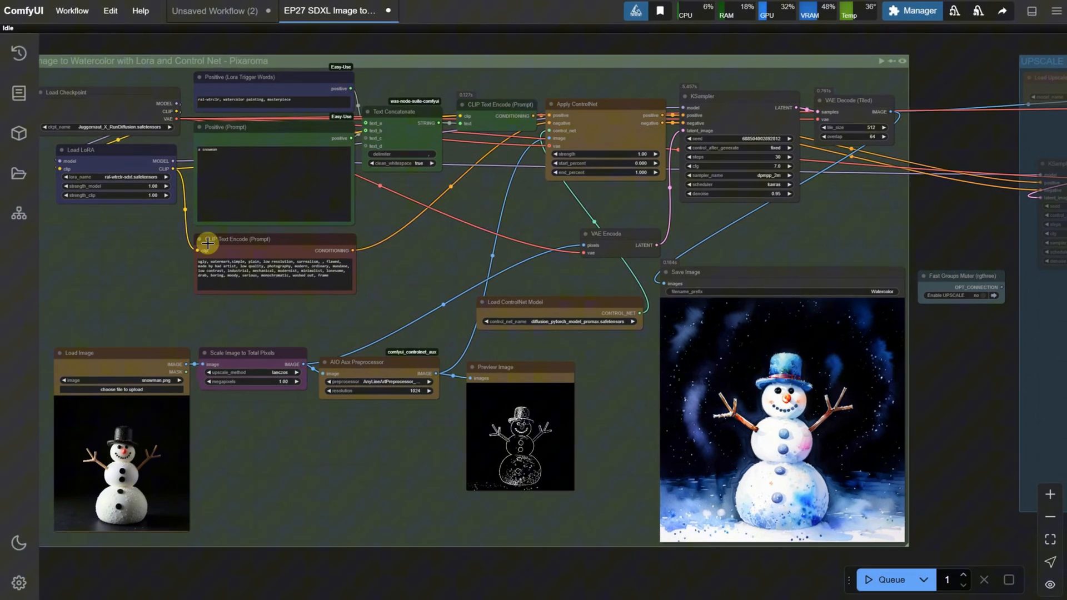
mouse_move(924, 394)
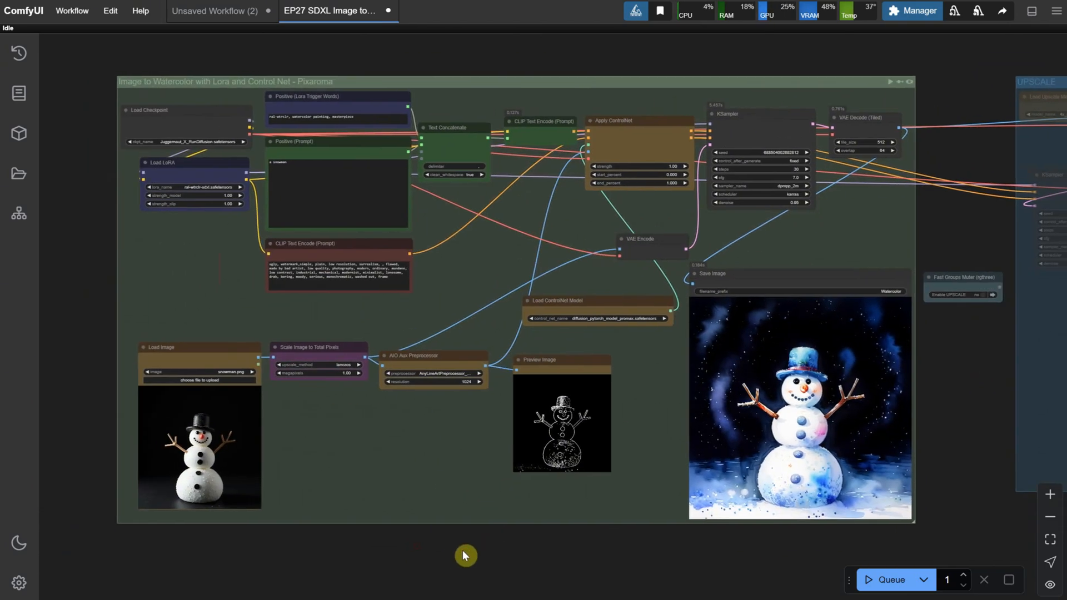
mouse_move(436, 526)
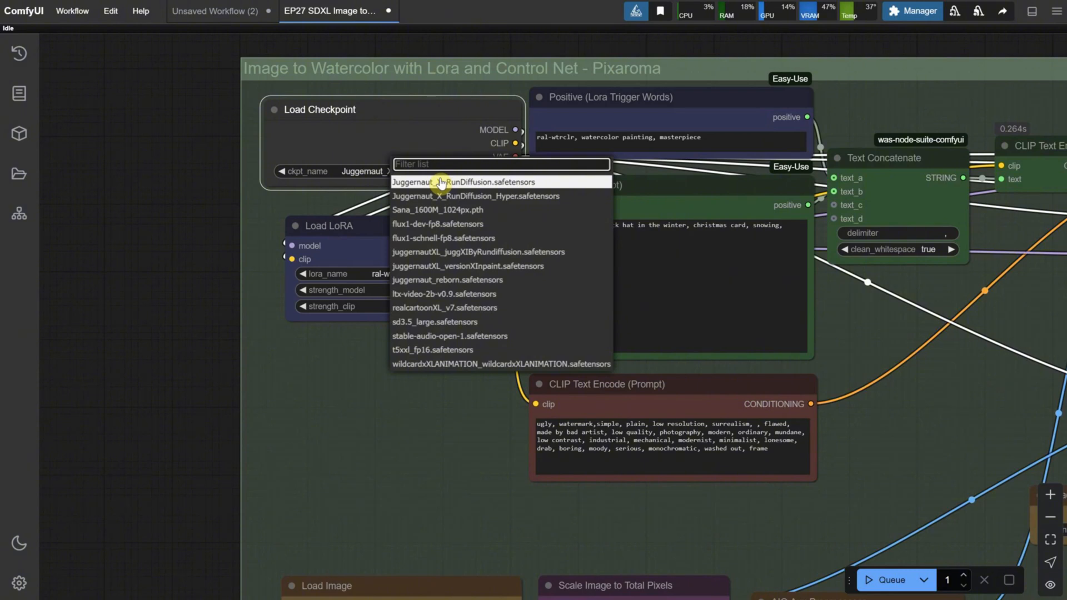
left_click(473, 181)
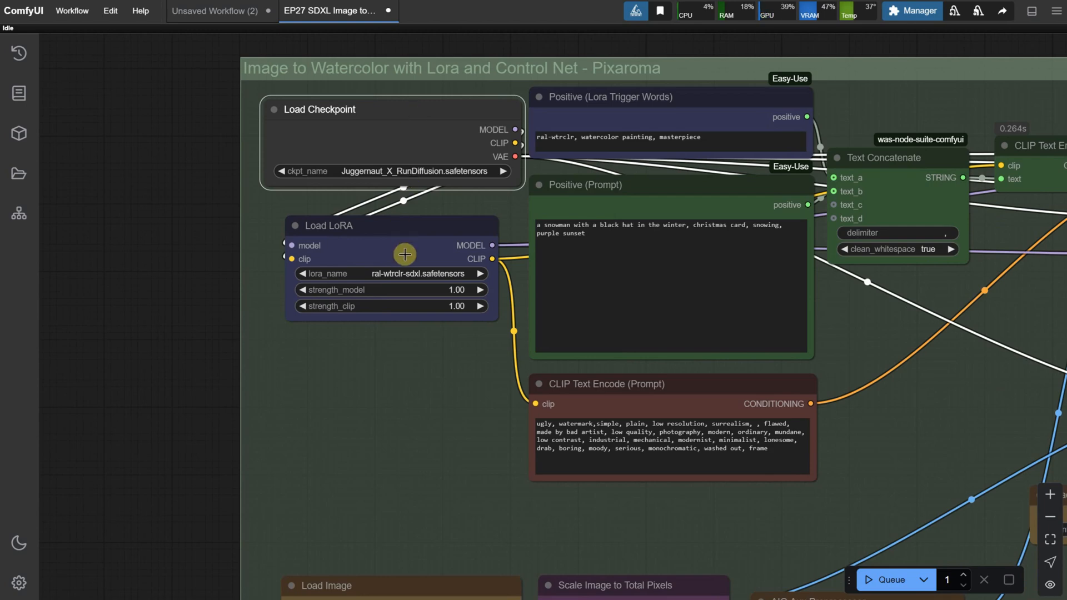
left_click(388, 273)
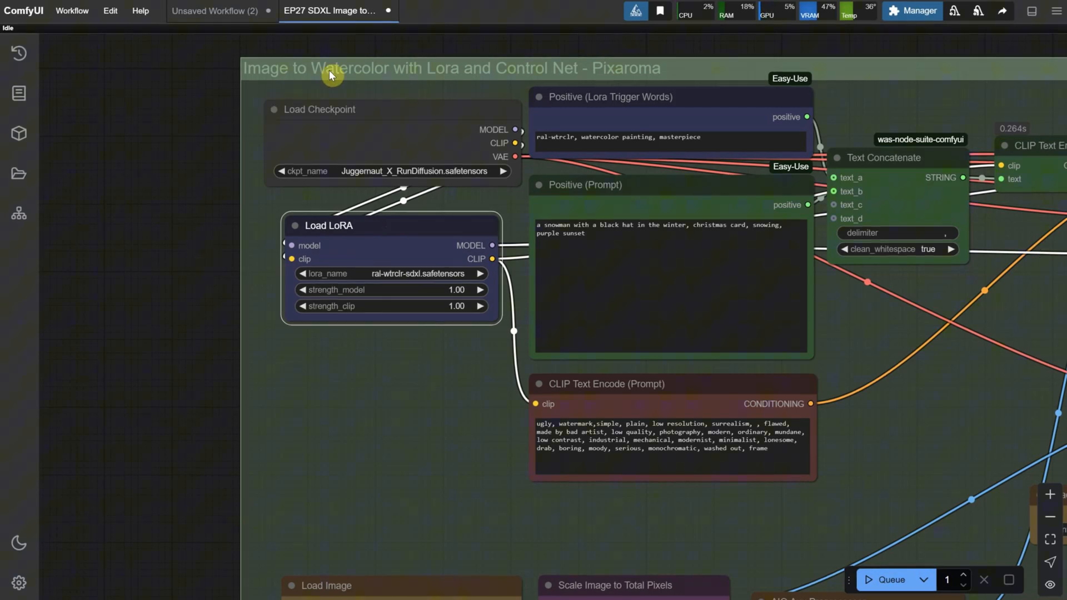
mouse_move(364, 75)
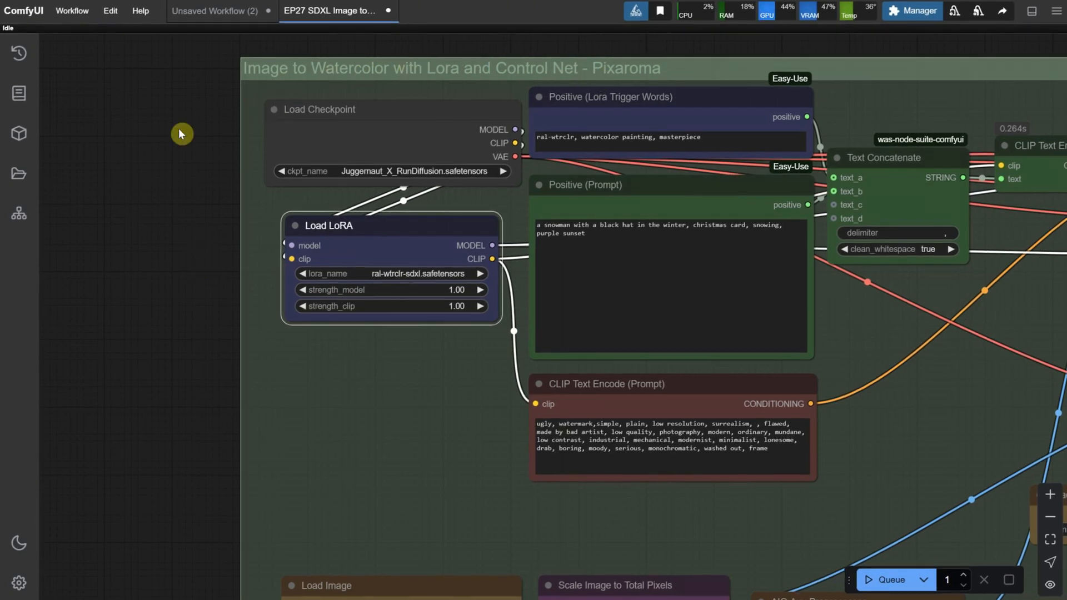
left_click_drag(180, 133, 705, 237)
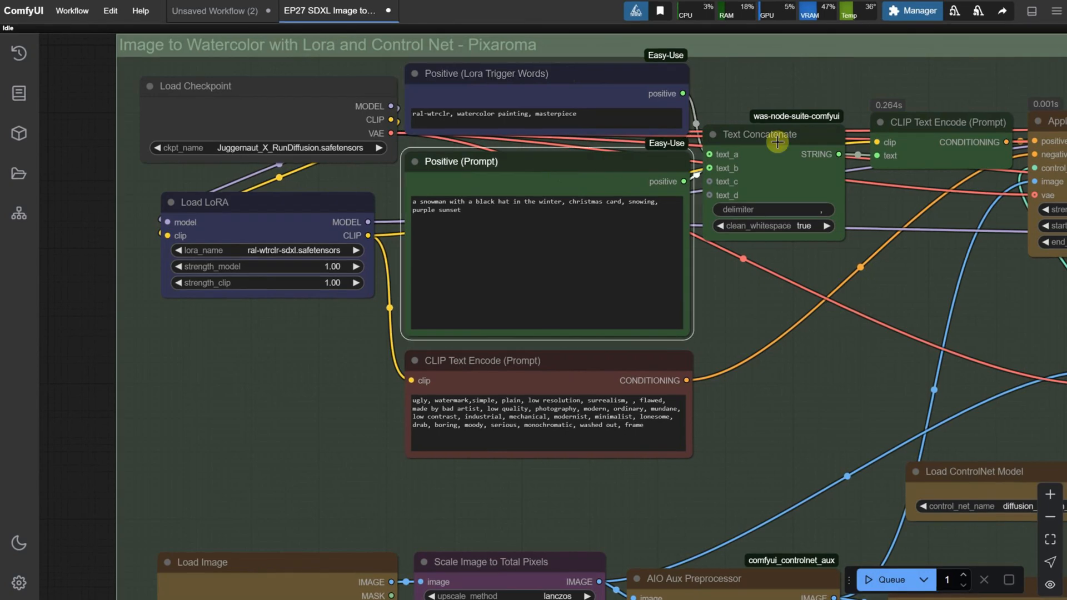
Align the Text Concatenate node with the CLIP Text Encode (Prompt) node
left_click_drag(764, 134, 764, 115)
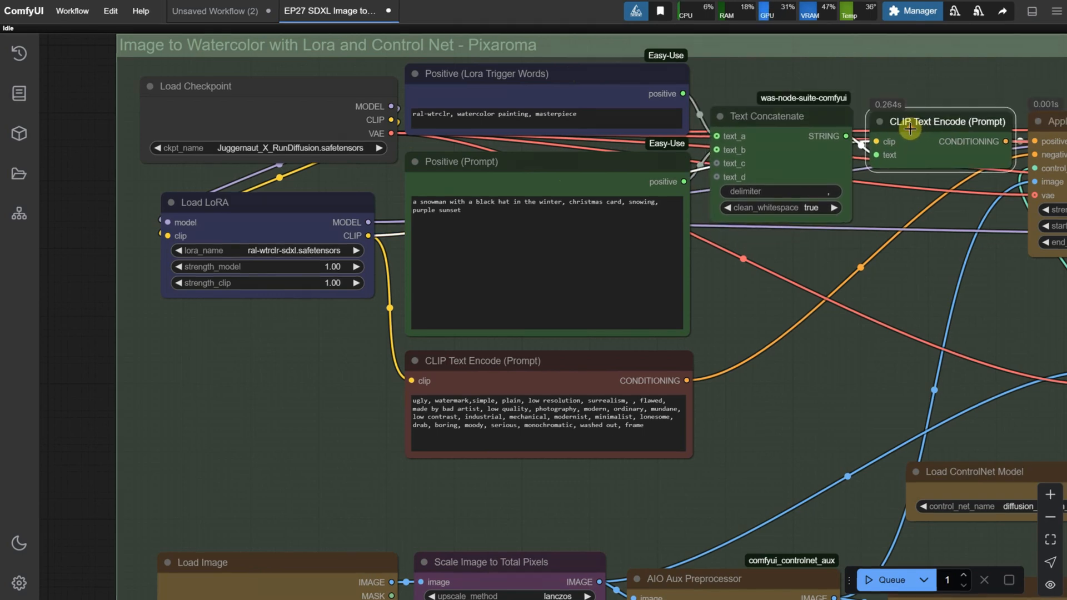
left_click(545, 119)
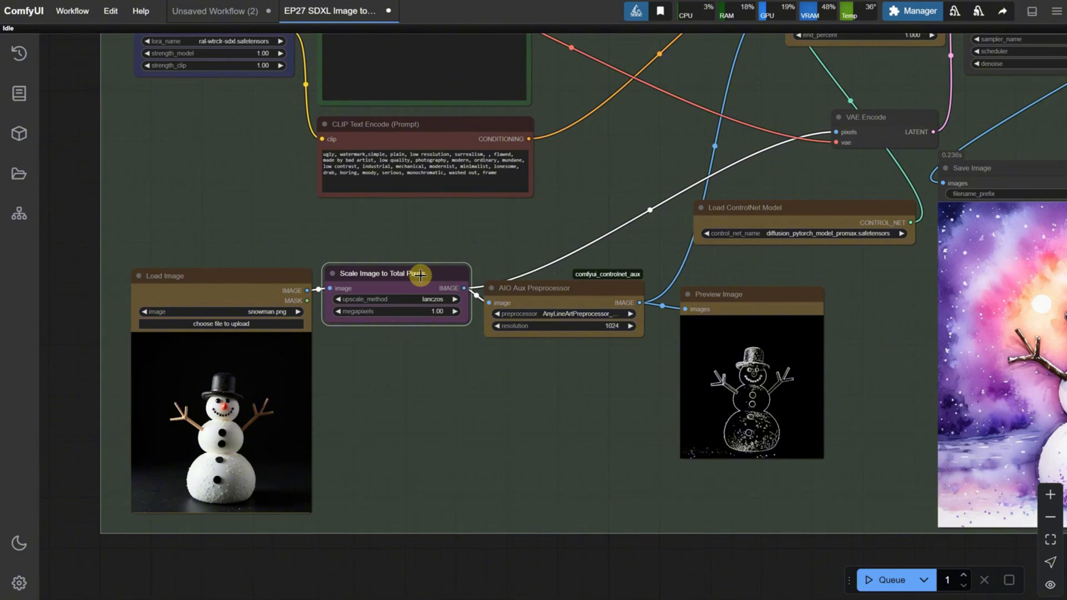
Switch the AIO Aux Preprocessor to DepthAnythingPreprocessor for the snowman photo
scroll("down", 3)
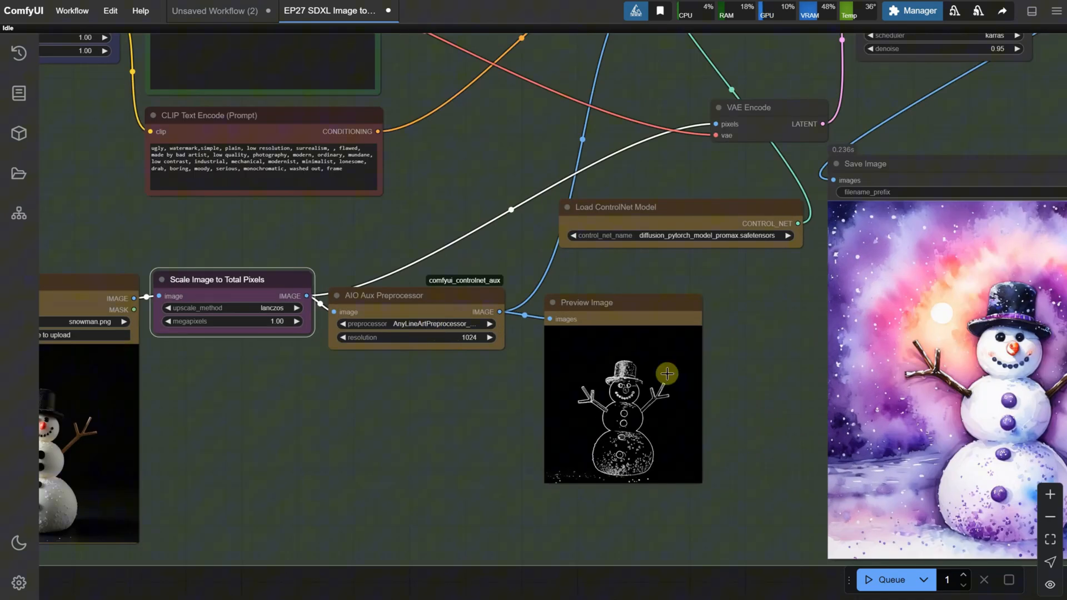
mouse_move(606, 397)
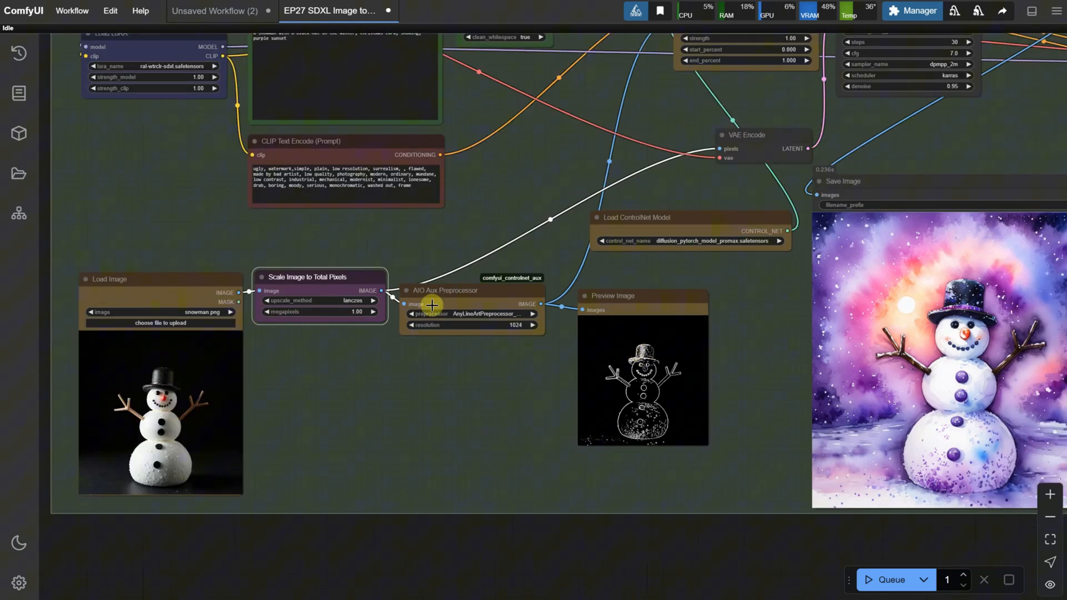
left_click(472, 313)
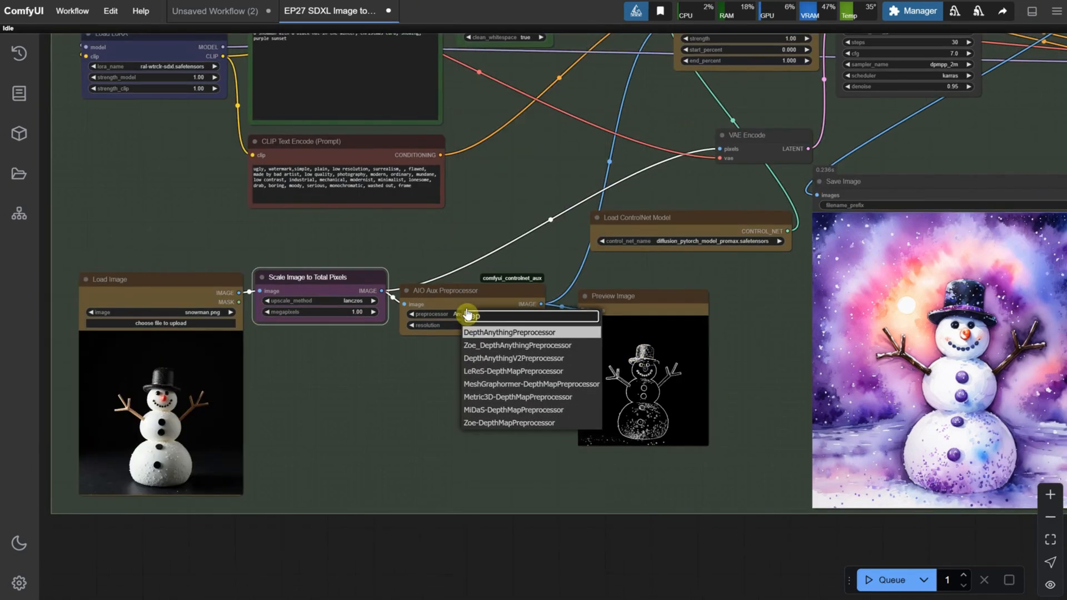
type("dep")
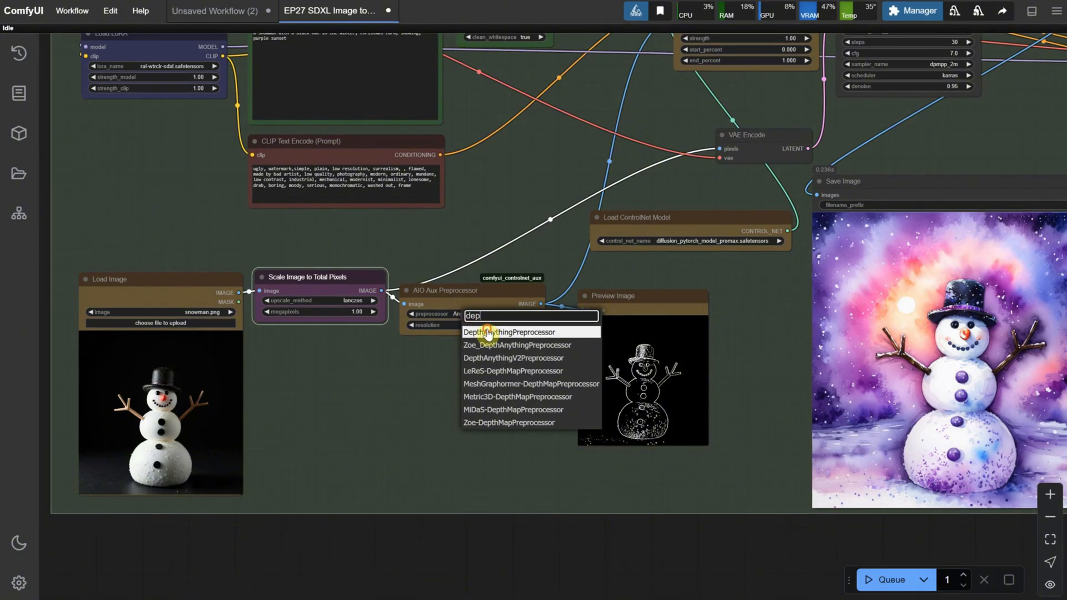
left_click(509, 332)
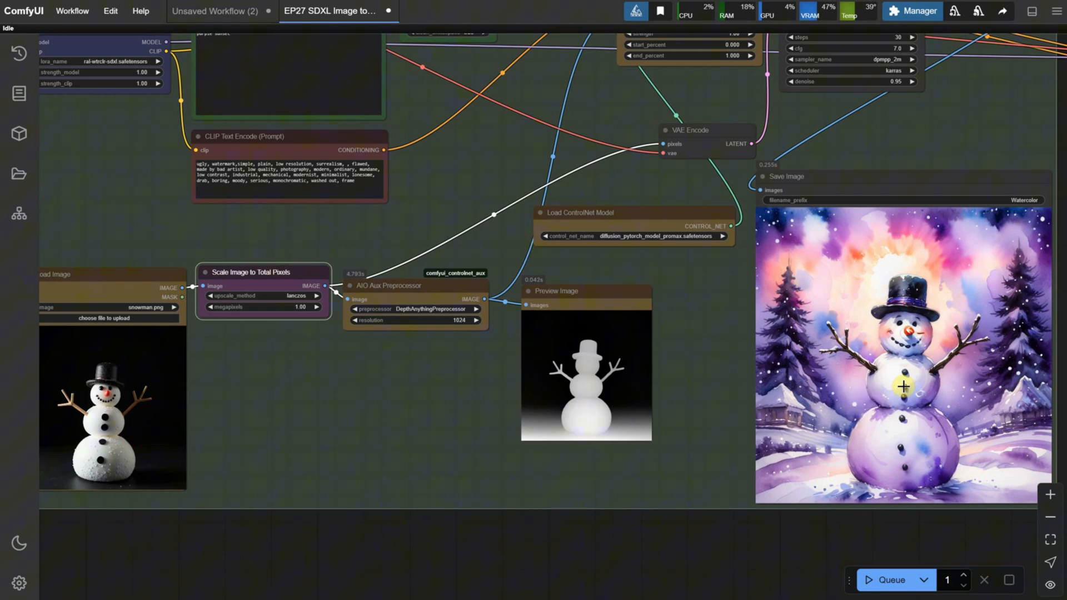
Try CannyEdgePreprocessor instead and reopen the preprocessor list to compare
left_click(429, 309)
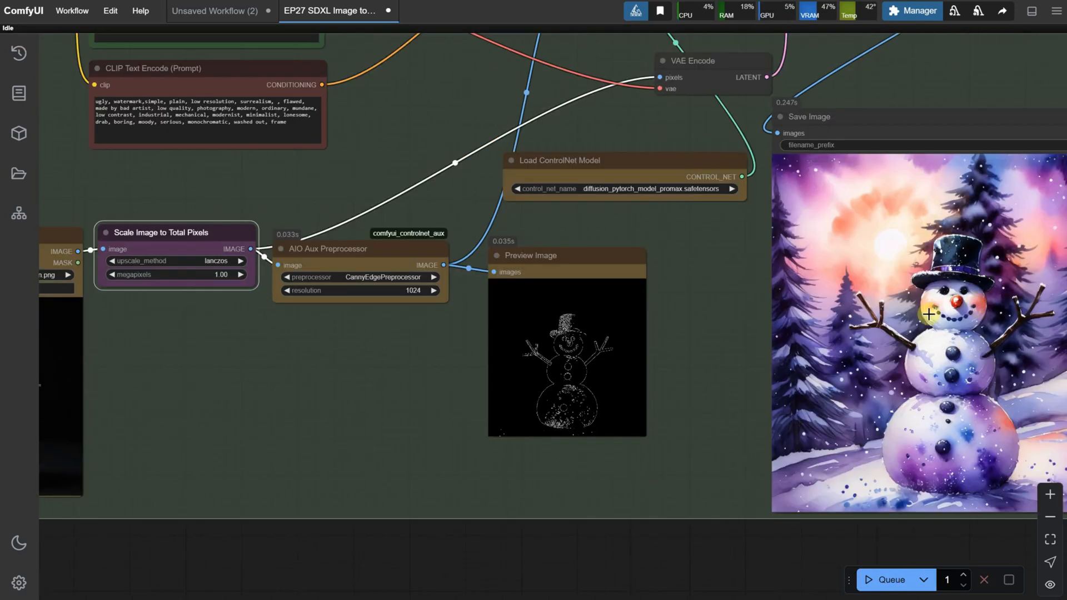
scroll("down", 3)
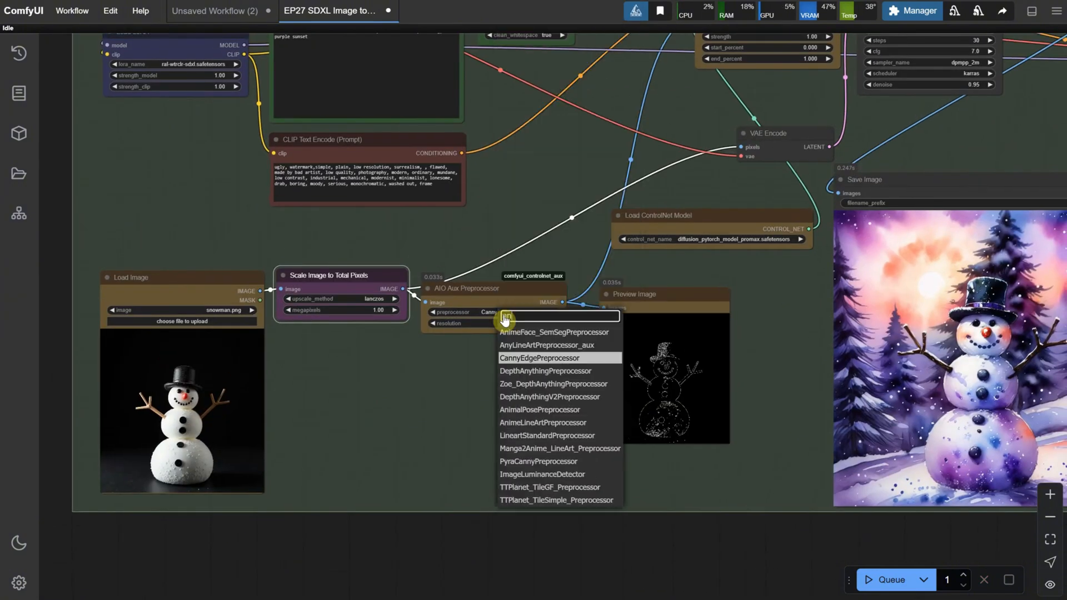
left_click(543, 344)
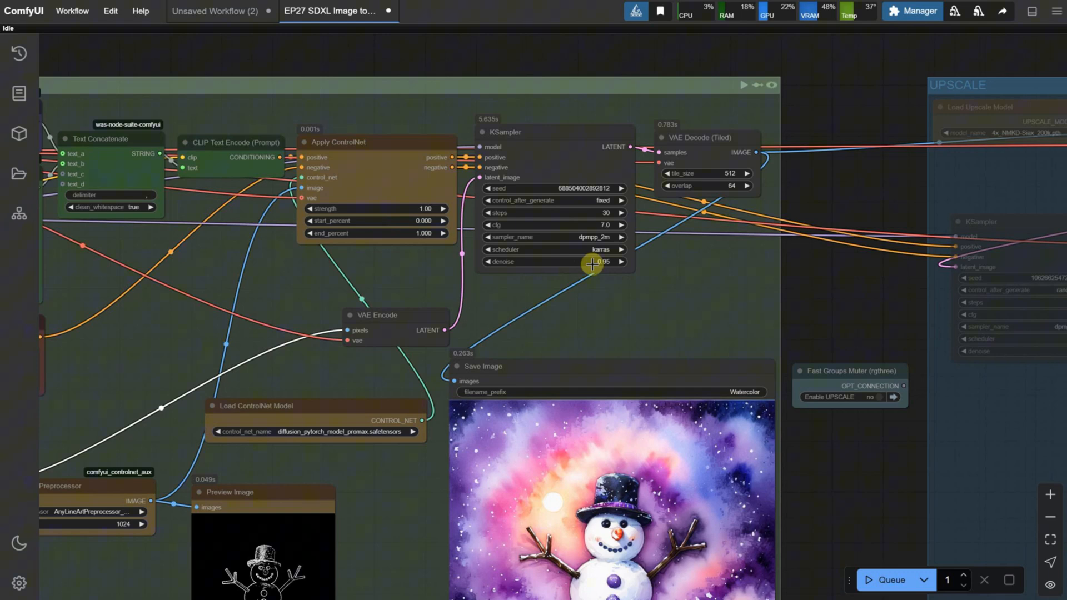
Bring the KSampler and Apply ControlNet settings into view for the 0.80 strength
left_click_drag(593, 264, 526, 148)
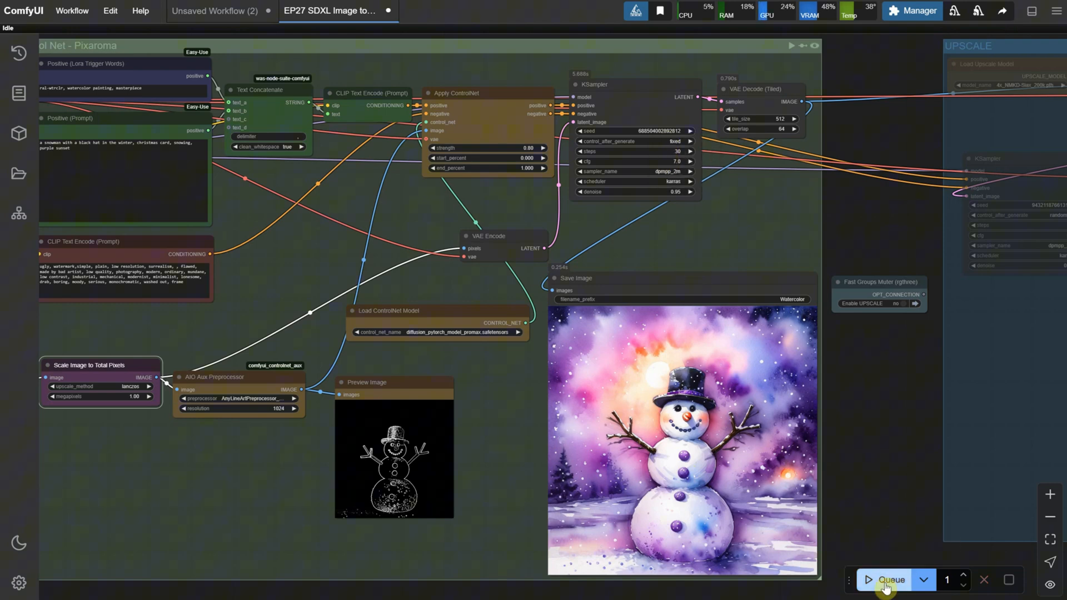
mouse_move(690, 131)
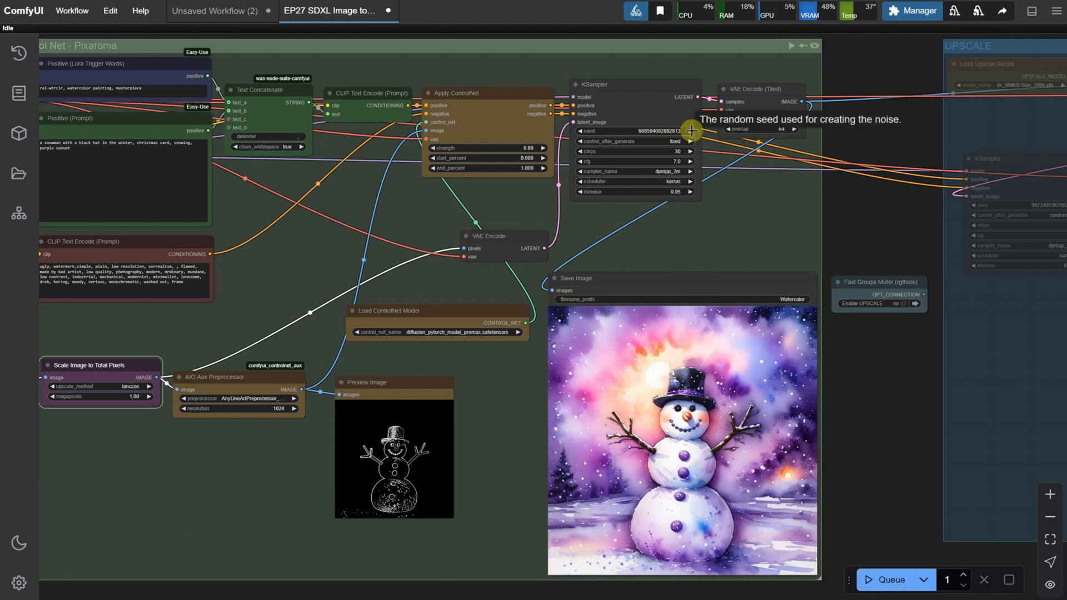
Regenerate the snowman painting with ControlNet end_percent 0.8
left_click(922, 589)
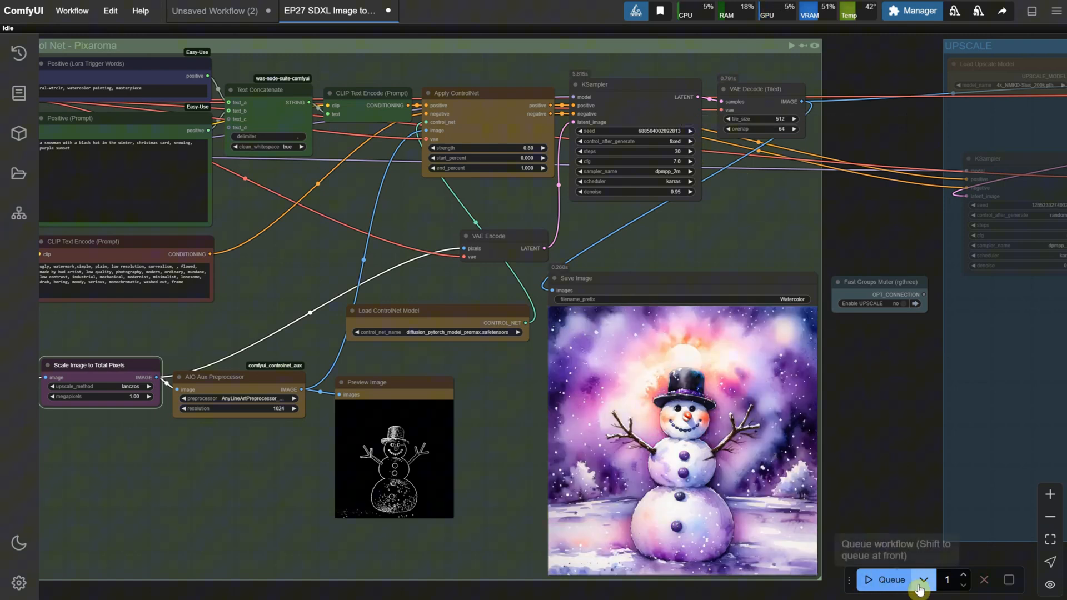
left_click(886, 580)
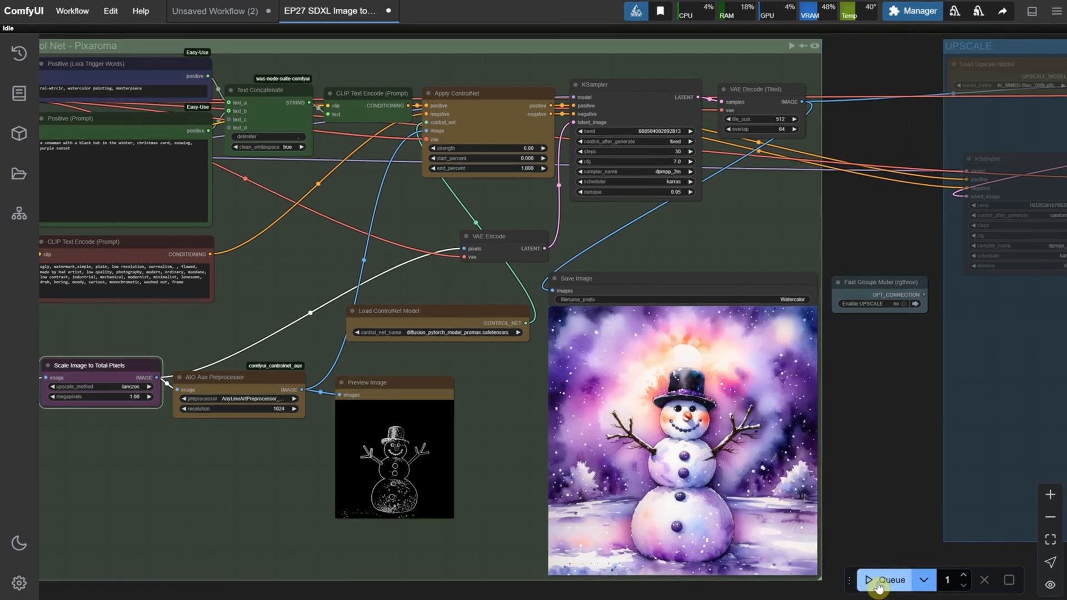
left_click(885, 580)
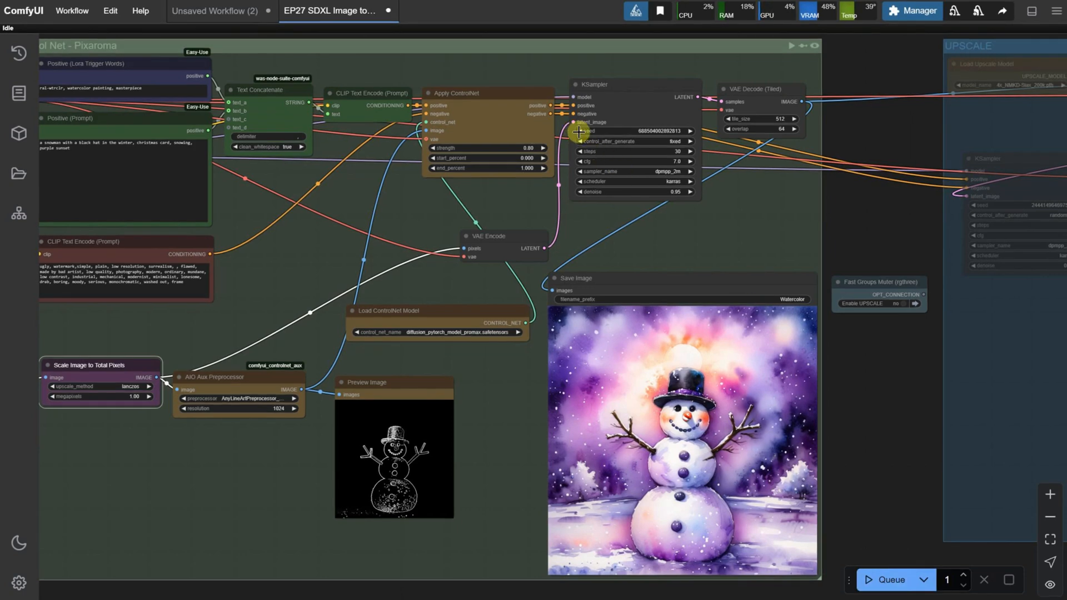
left_click(887, 581)
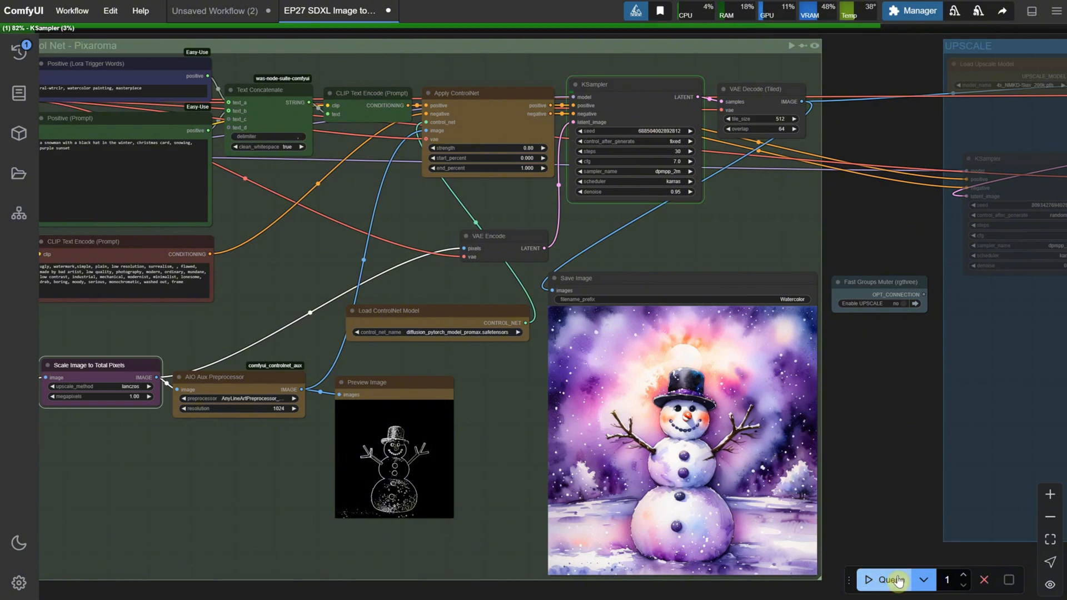
left_click(889, 581)
type("0.8")
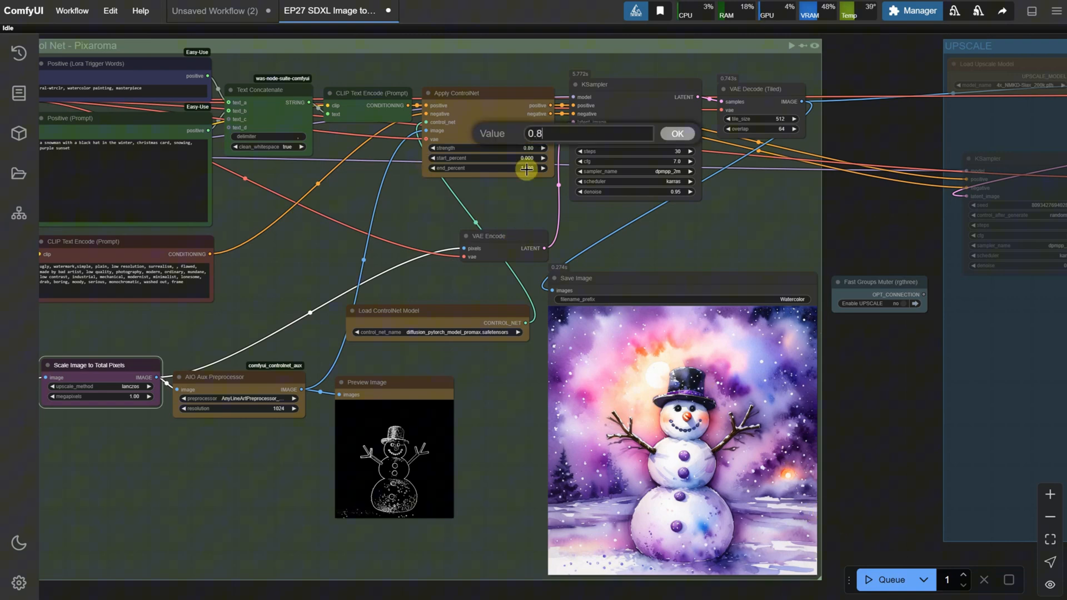
Try end_percent 0.30, then regenerate with strength and end_percent back at 1.00
left_click(676, 133)
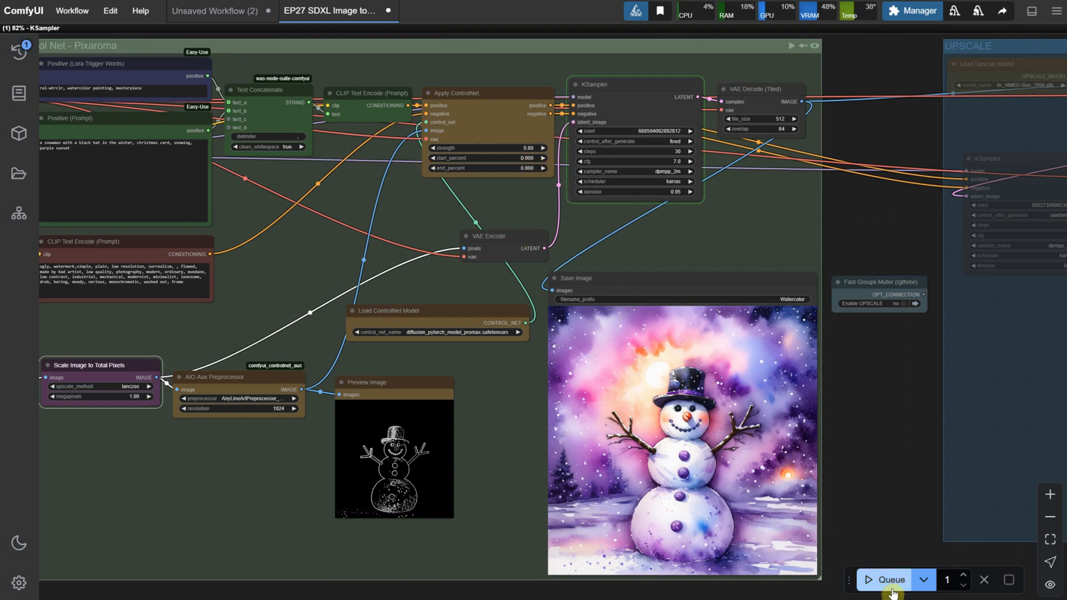
left_click(886, 579)
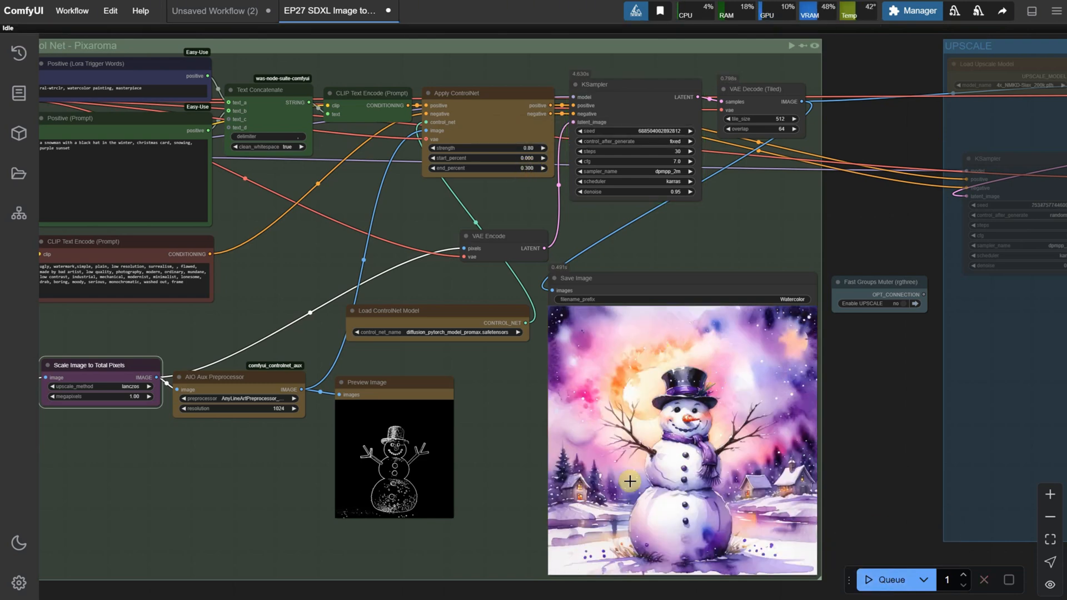
mouse_move(597, 444)
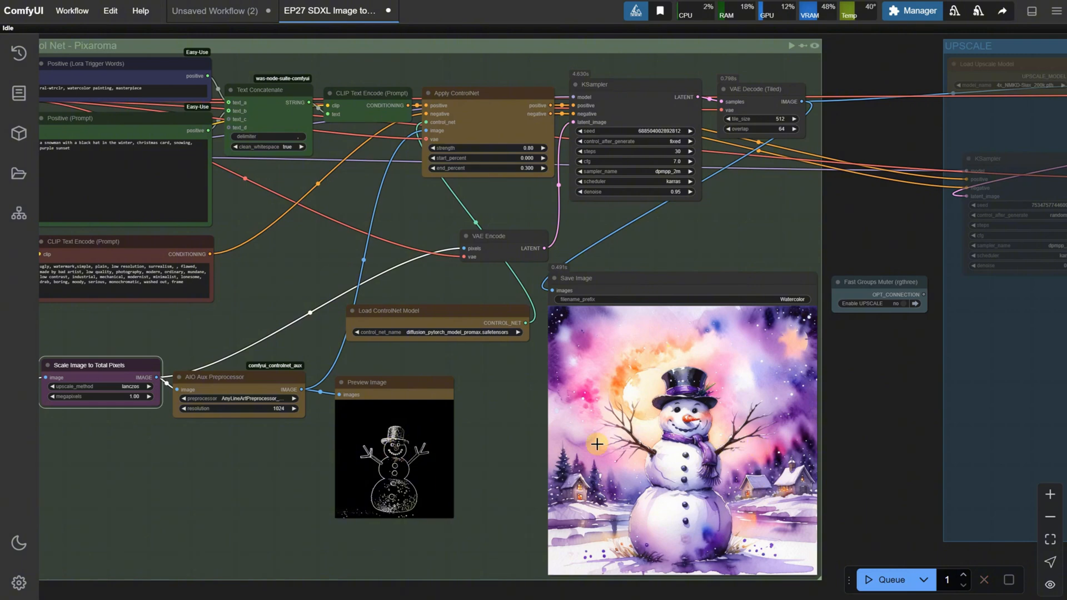
mouse_move(465, 464)
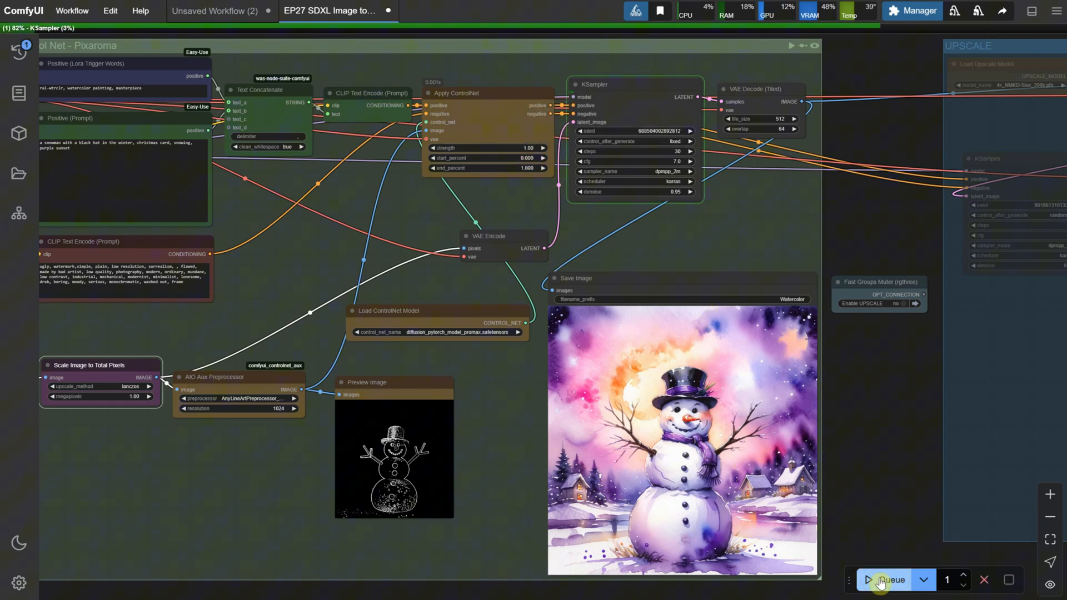
left_click(887, 580)
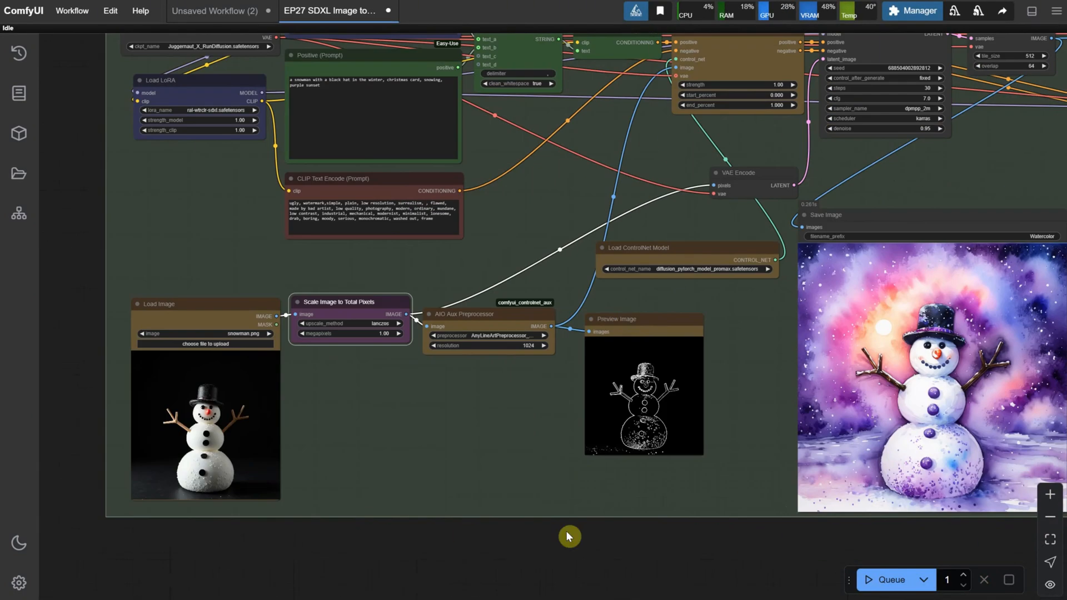
Test a low KSampler denoise, then restore 0.95 and regenerate the watercolour snowman
left_click_drag(568, 536, 942, 326)
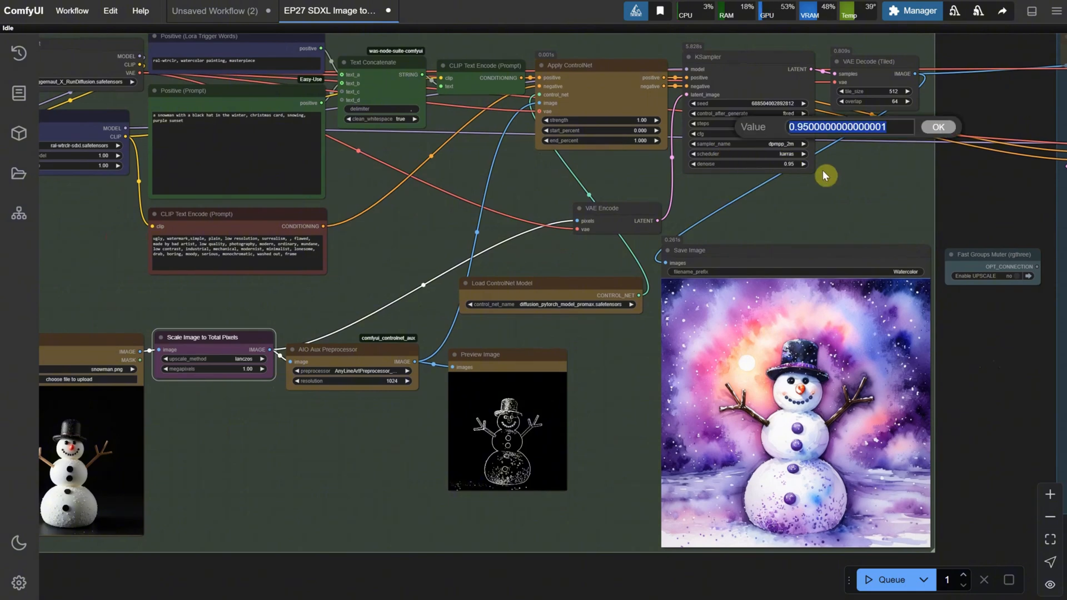
left_click(938, 127)
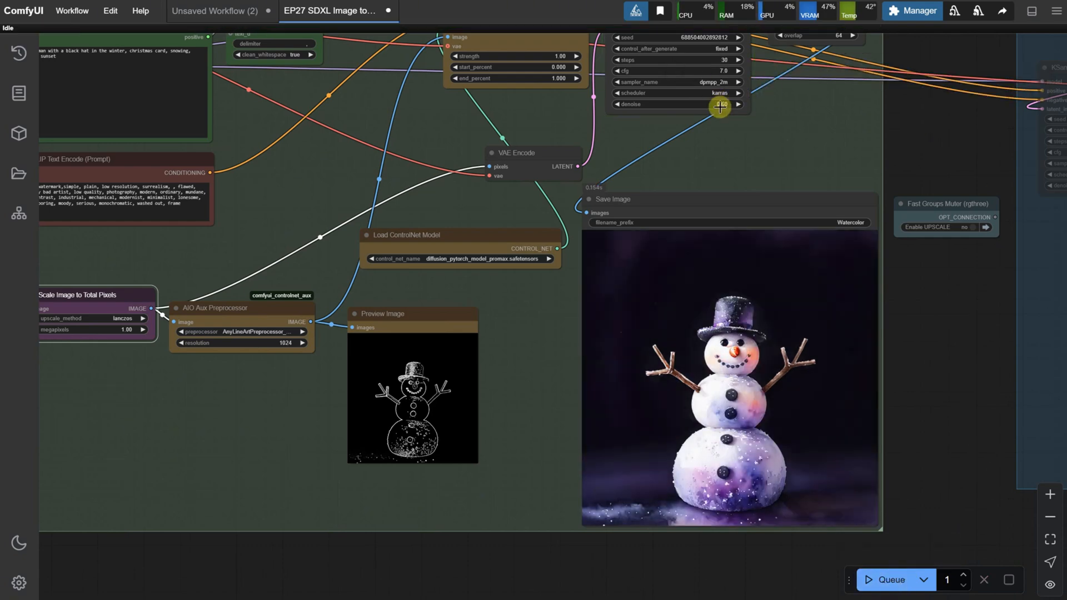
left_click(720, 106)
type("0.95")
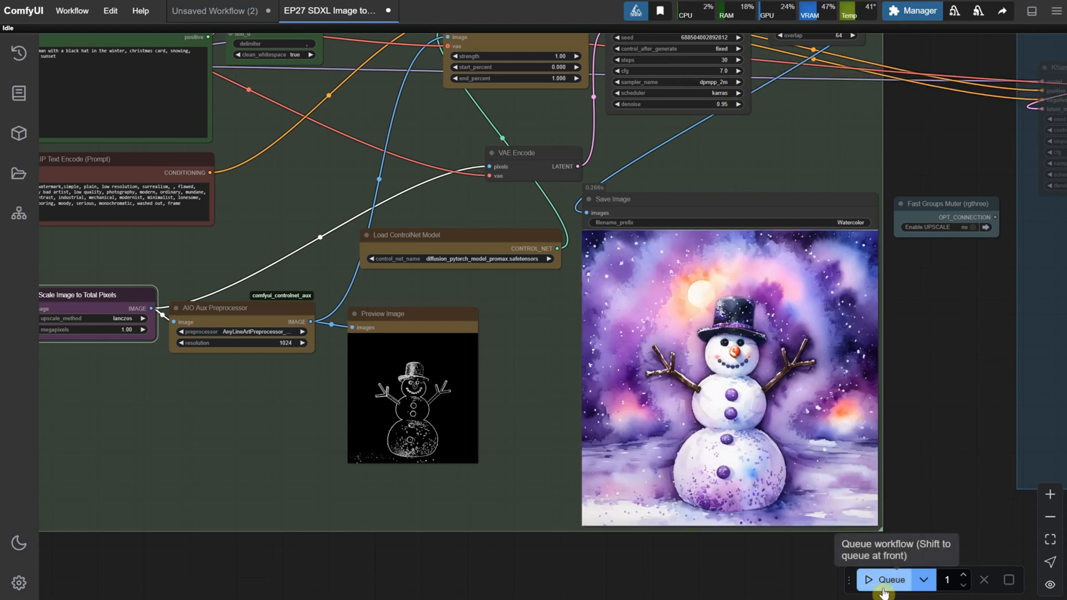
left_click(888, 581)
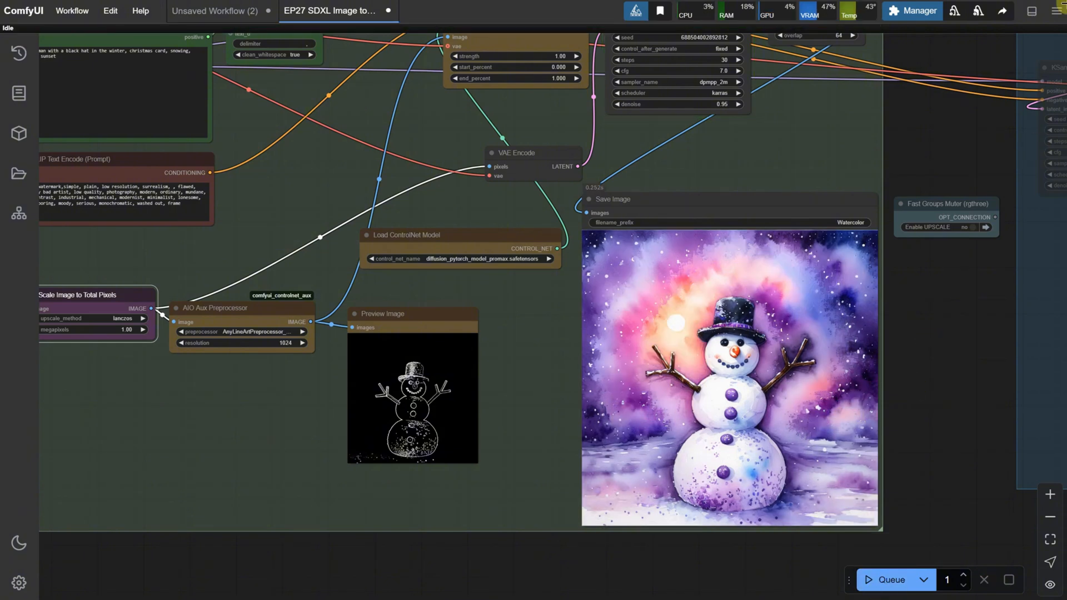
mouse_move(858, 376)
type("0.")
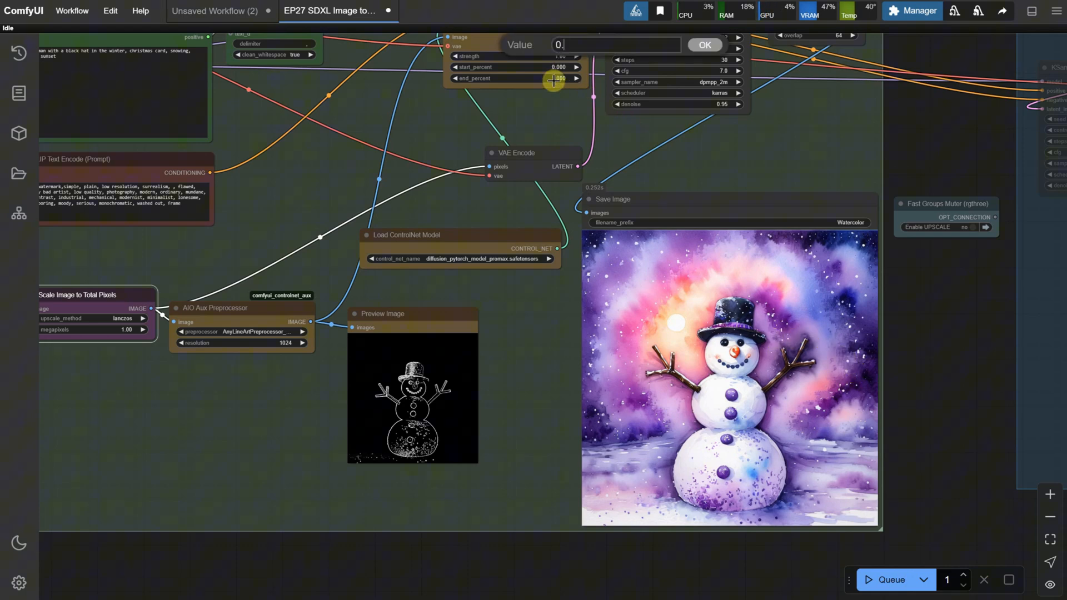
left_click(889, 581)
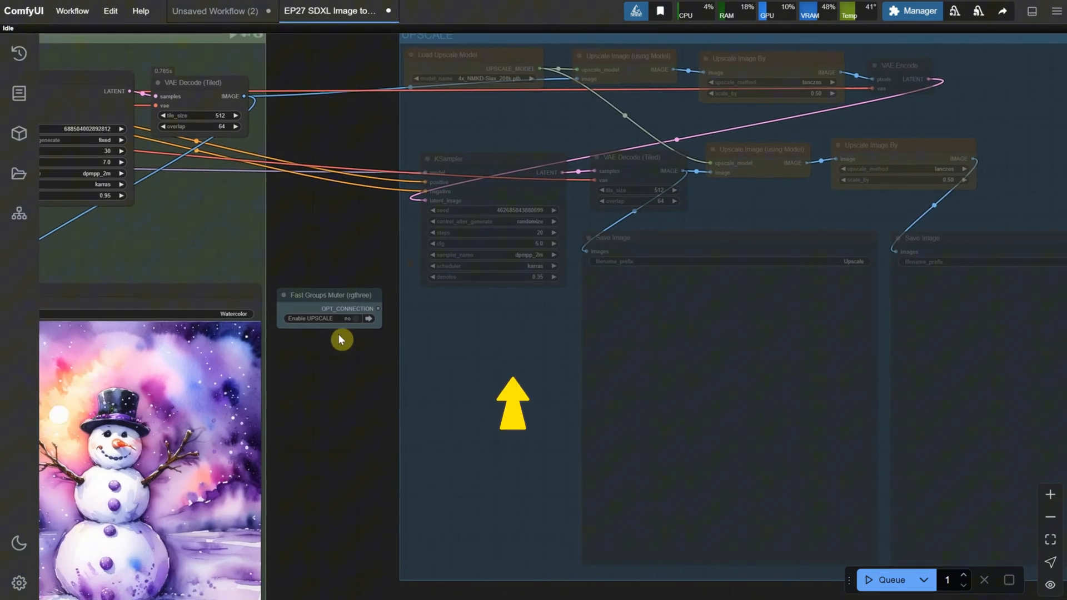
Enable the UPSCALE group, run it, keeping the 4x_NMKD-Siax_200k.pth upscale model
left_click(368, 319)
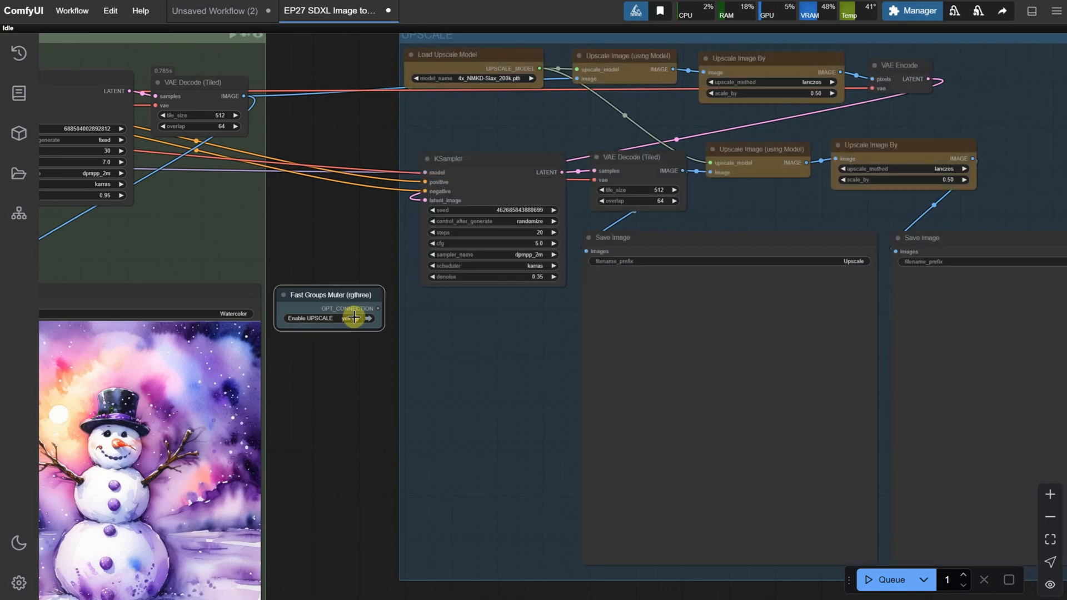
left_click(350, 318)
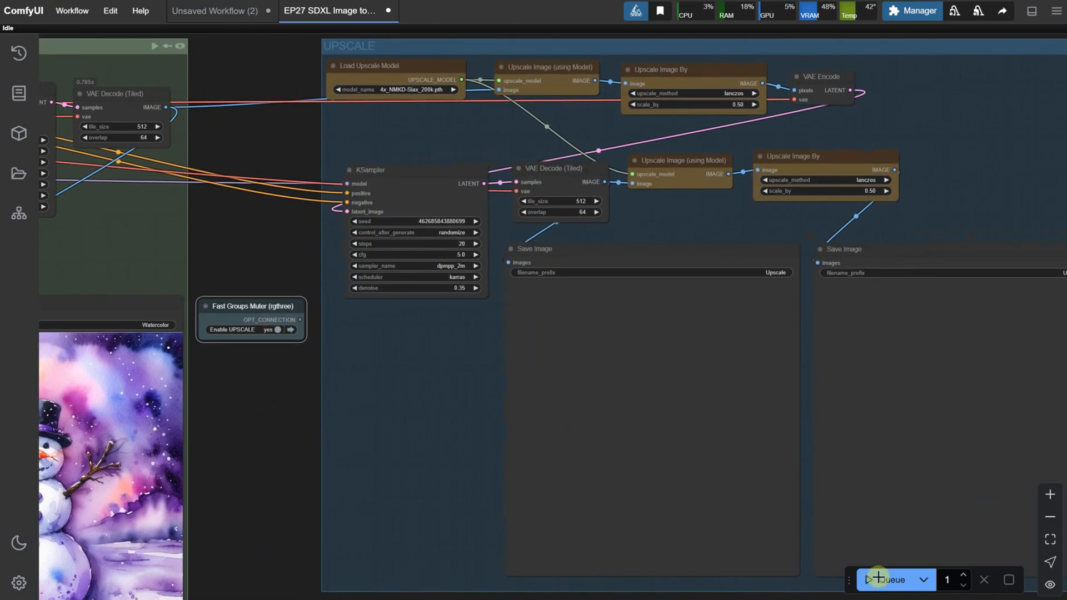
left_click(878, 580)
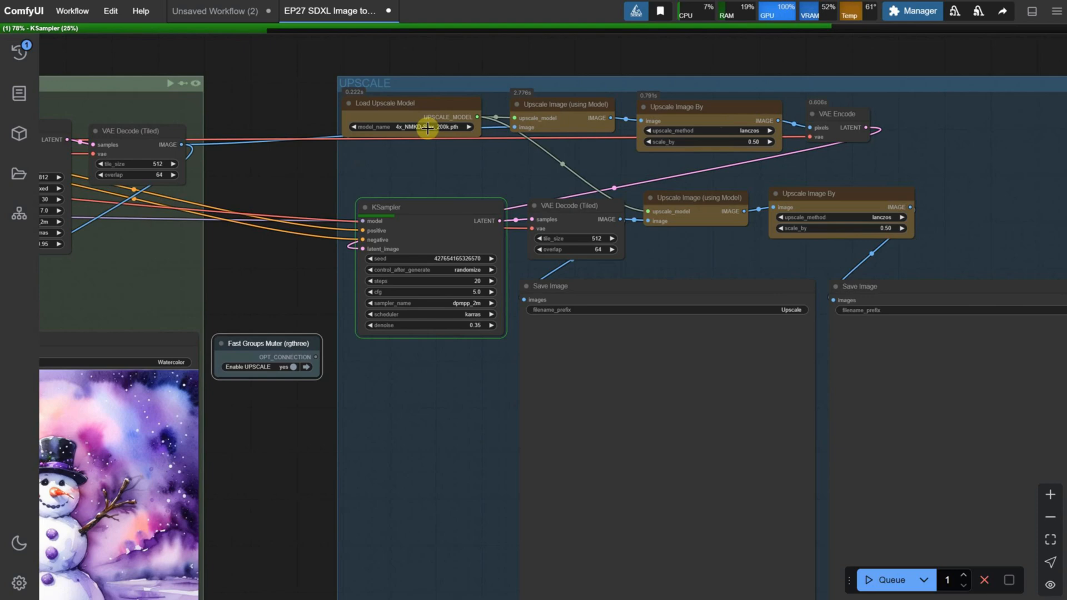
left_click(408, 126)
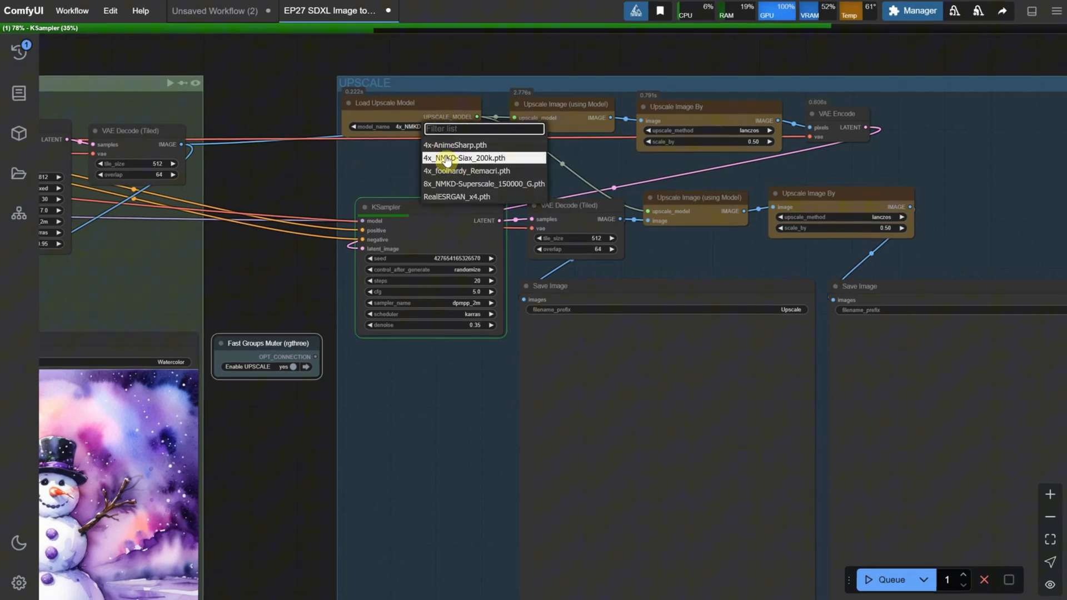
left_click(465, 158)
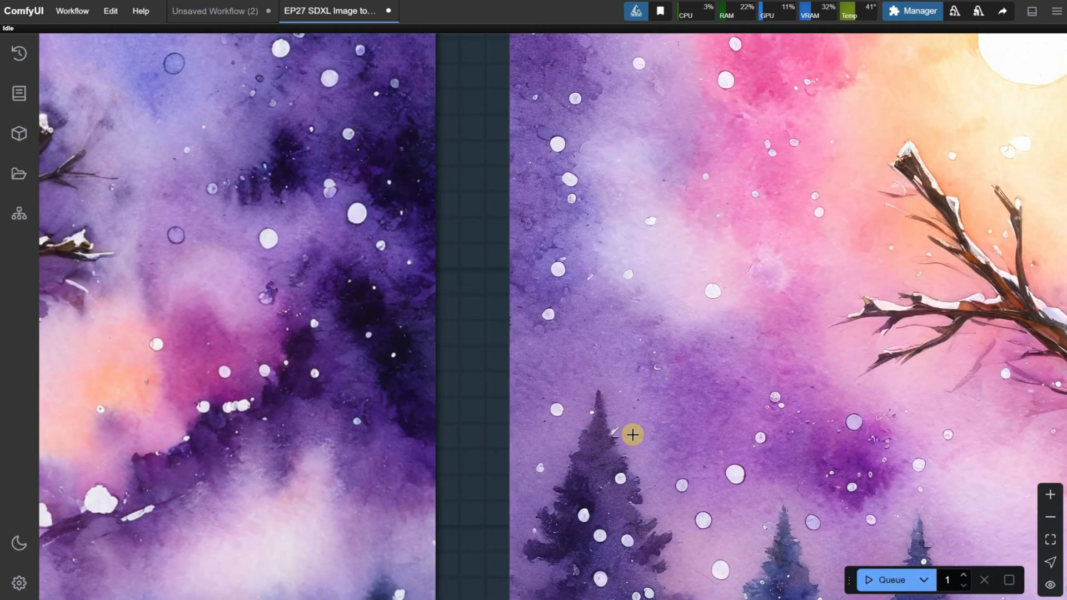
Inspect the upscaled snowman paintings' detail, then switch to the Retro Painting workflow tab
left_click_drag(632, 435, 740, 334)
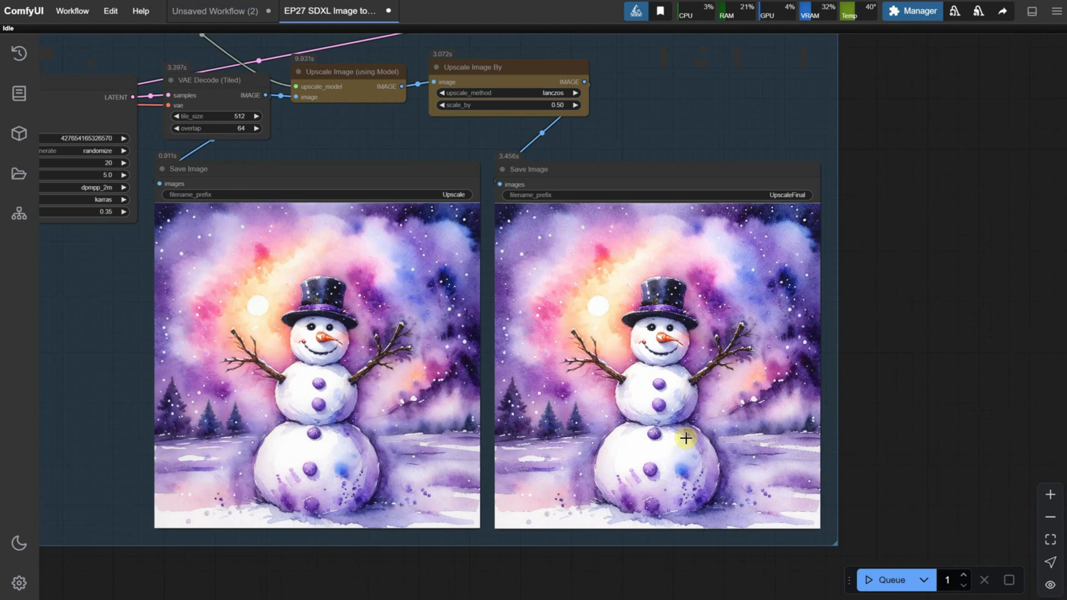
left_click(450, 11)
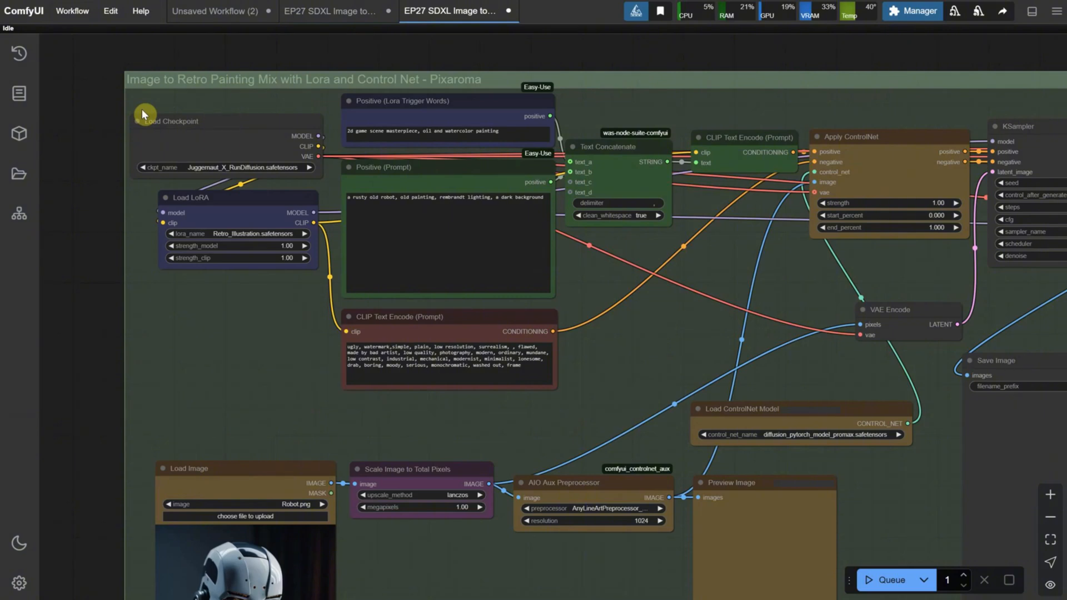
Pan the canvas to view the whole Retro Painting workflow and the rusty robot result
left_click_drag(143, 113, 117, 202)
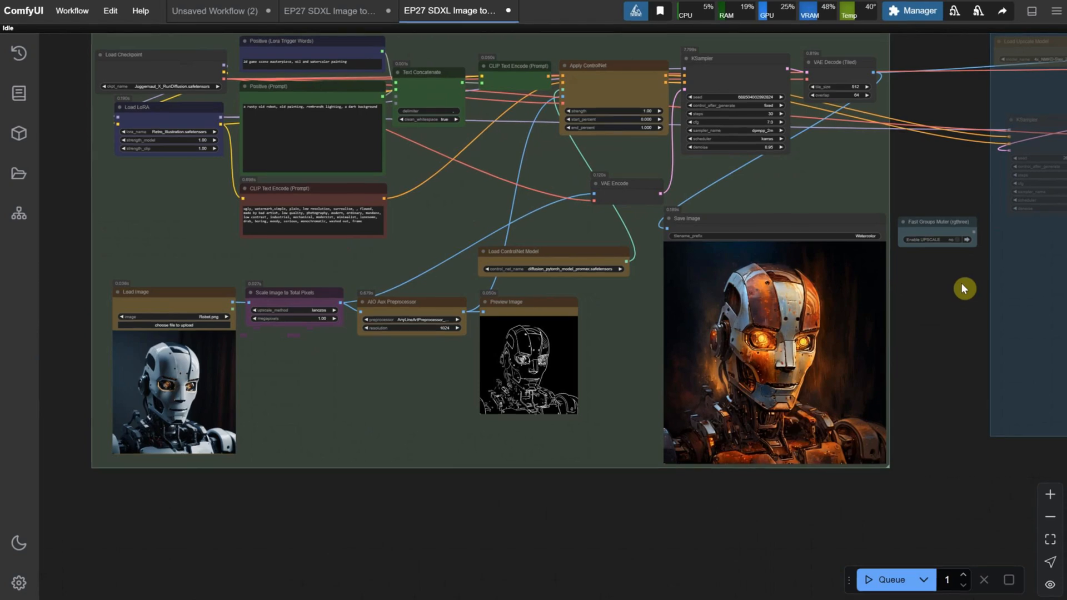
Enable UPSCALE in Fast Groups Muter and rerun to get upscaled robot paintings
left_click(960, 239)
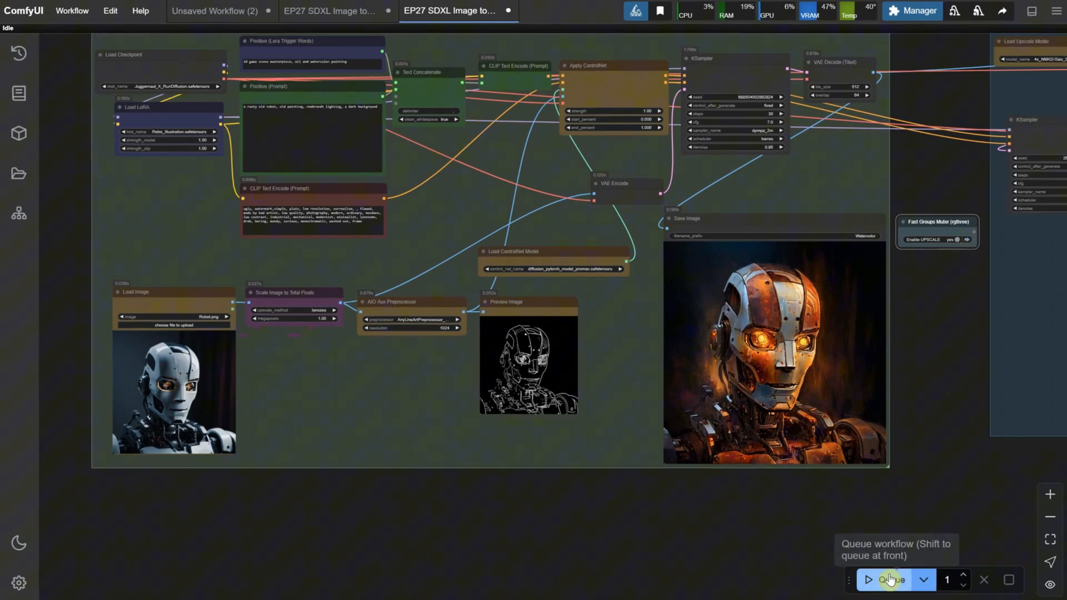
left_click(893, 579)
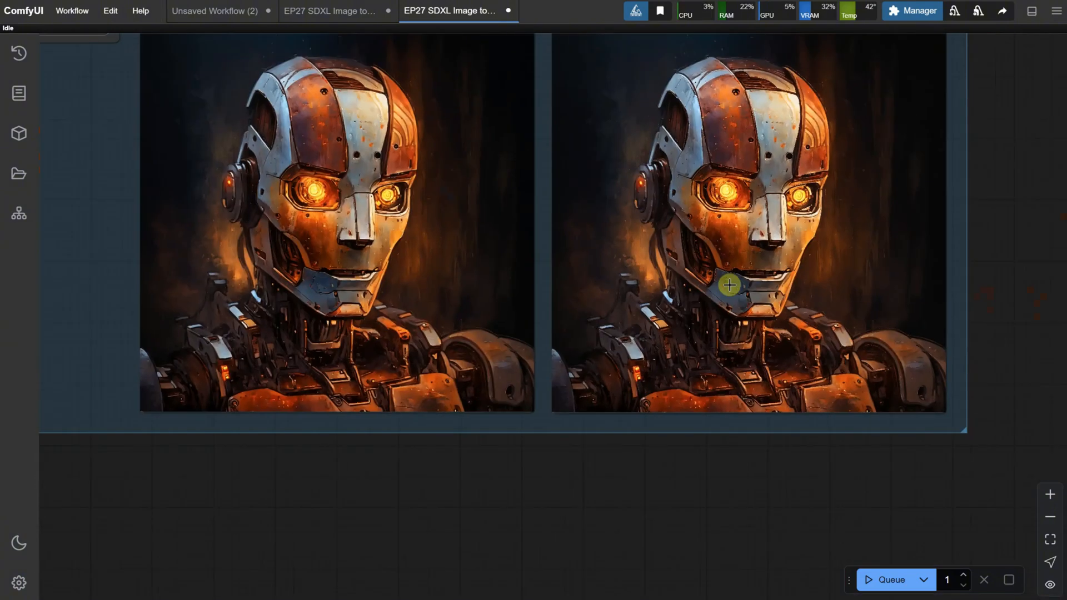
scroll("down", 3)
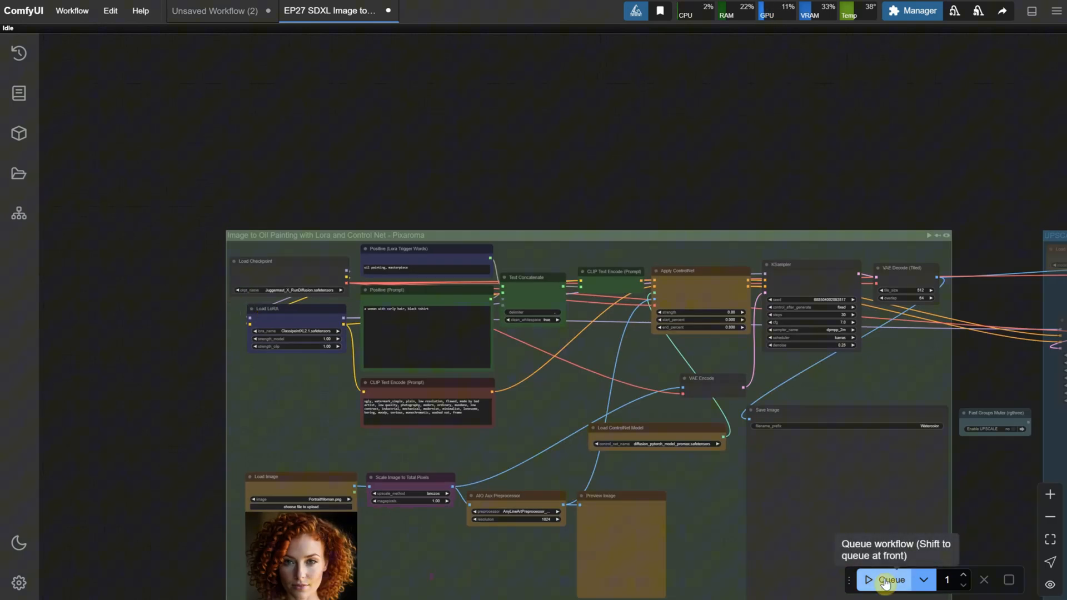
Queue the Image to Oil Painting workflow to render the curly red-haired woman portrait
left_click(889, 579)
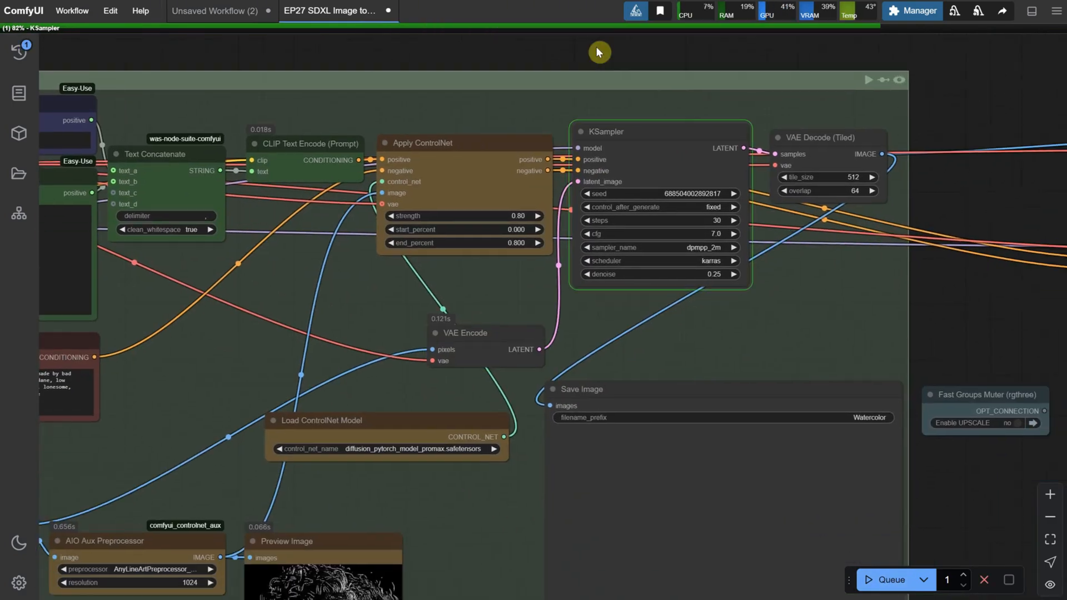
mouse_move(731, 276)
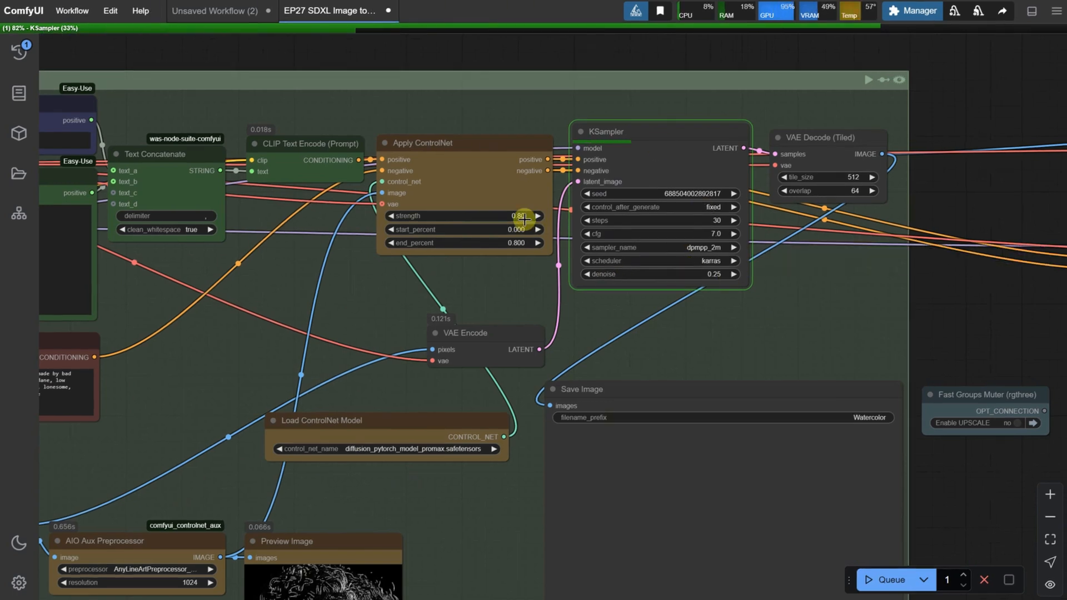
mouse_move(982, 344)
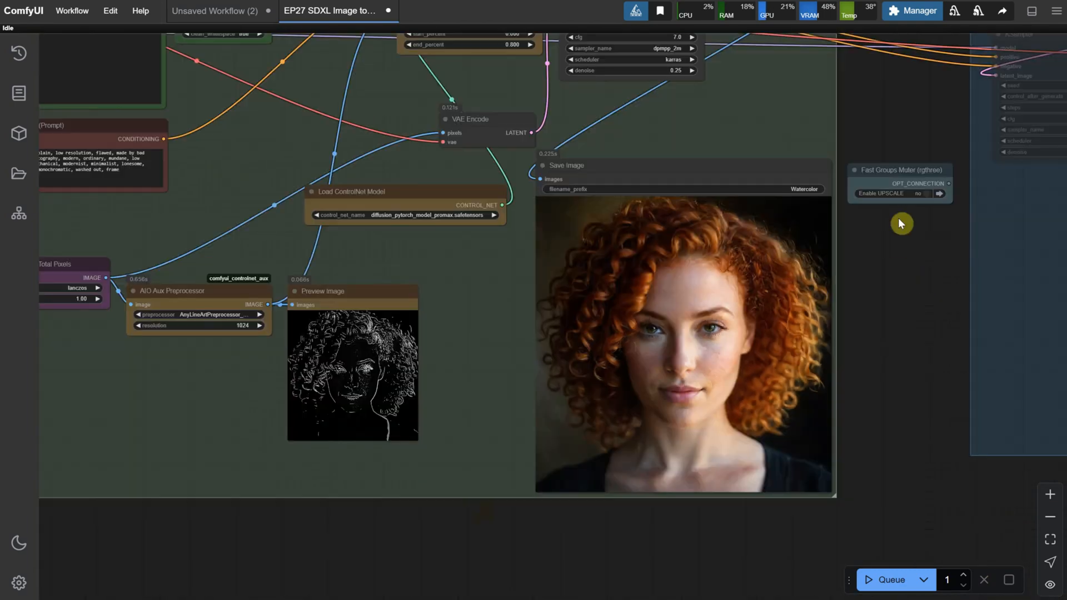
left_click(927, 193)
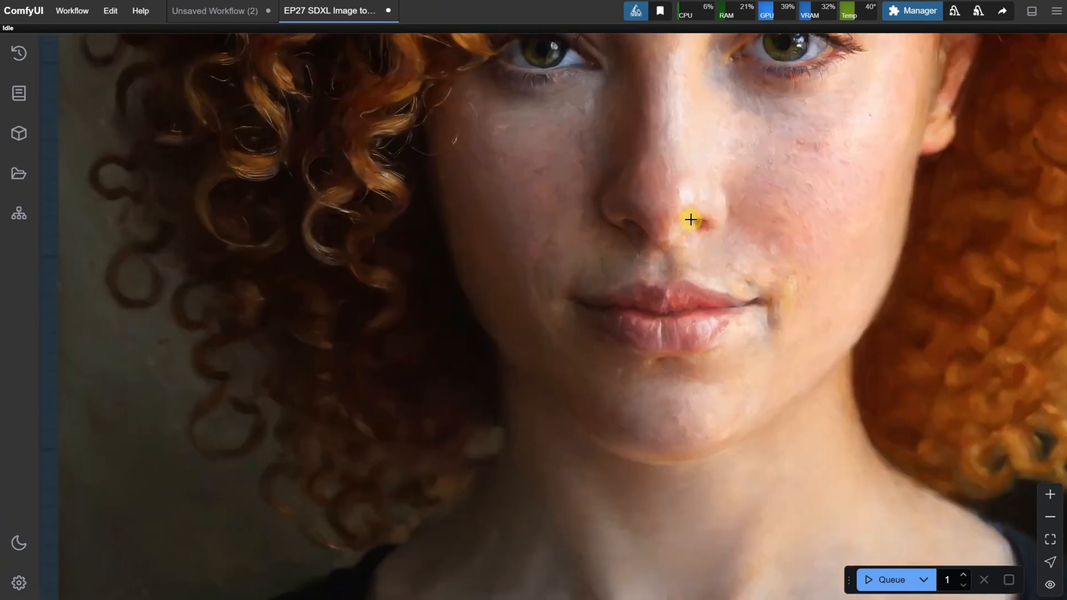
left_click_drag(689, 219, 718, 474)
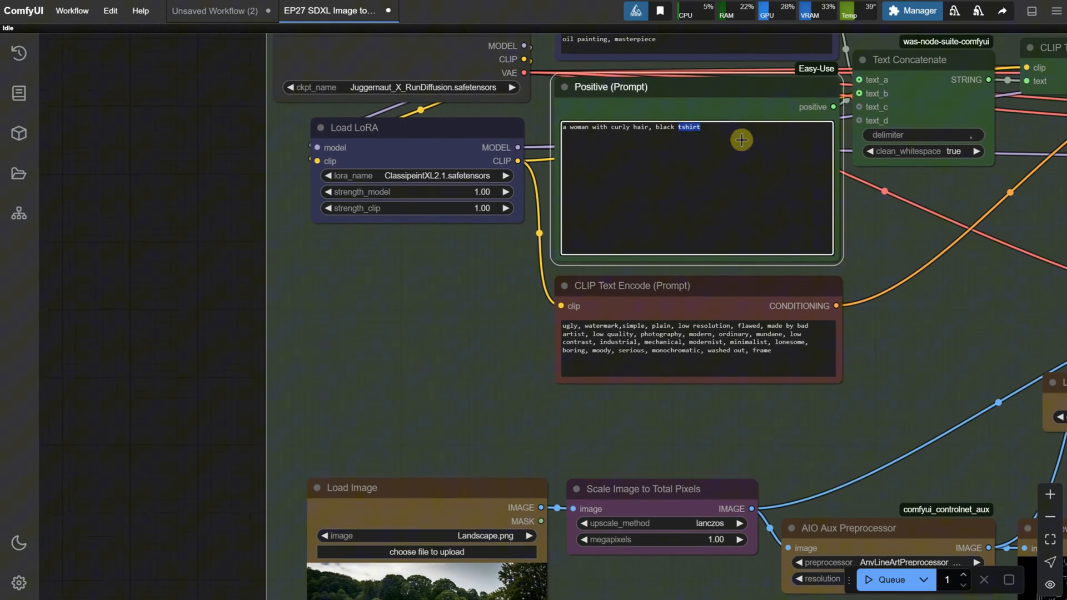
Change the Positive Prompt to 'a cottage' and render the landscape photo as an oil painting
type("a cottage")
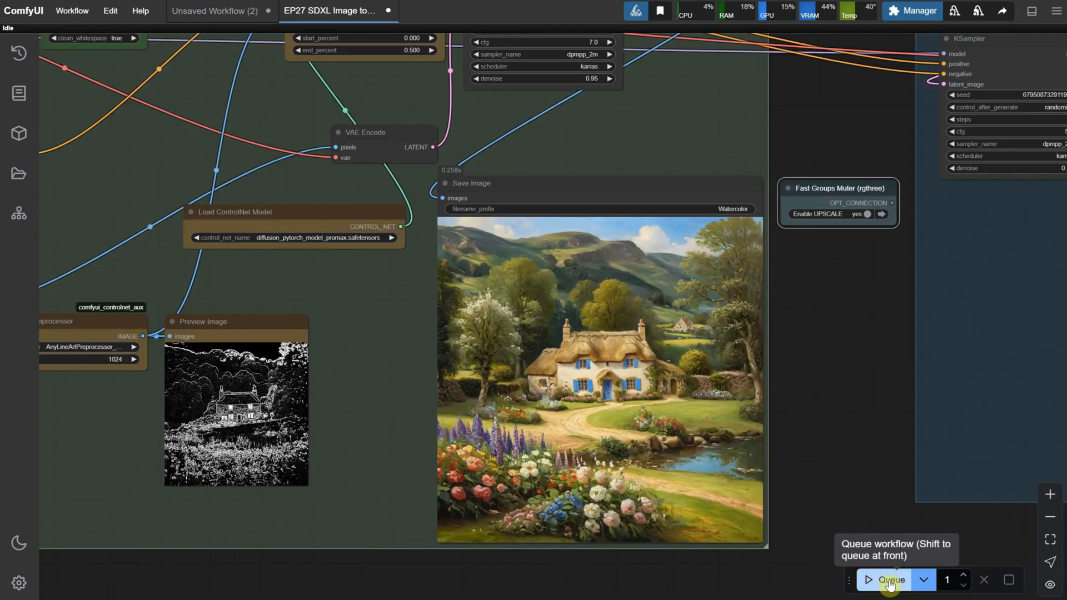
left_click(889, 580)
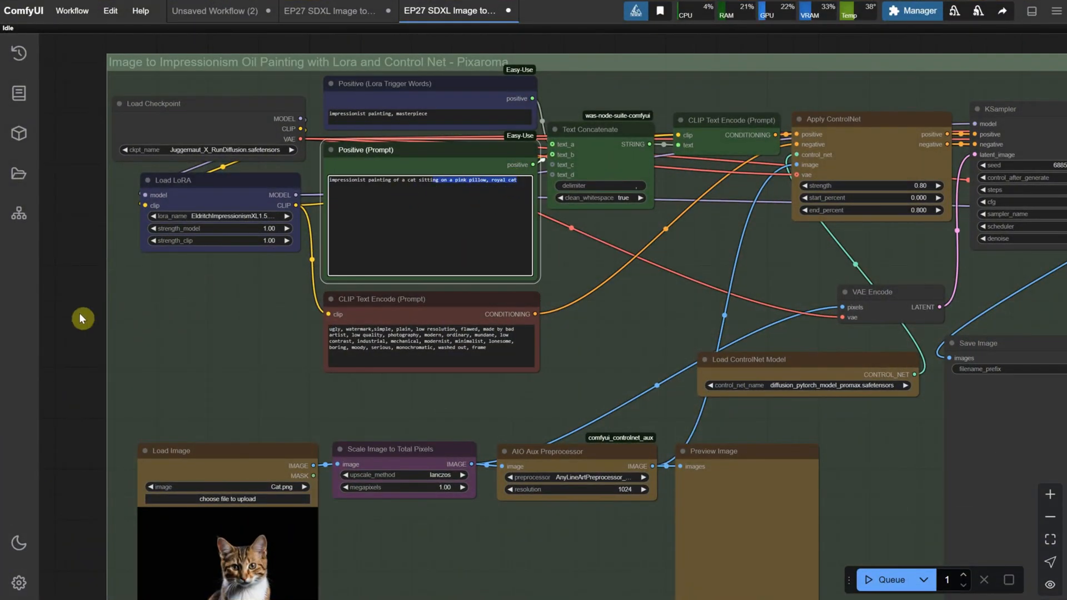
Run the Impressionism workflow and zoom into the impressionist tabby cat result
left_click(890, 580)
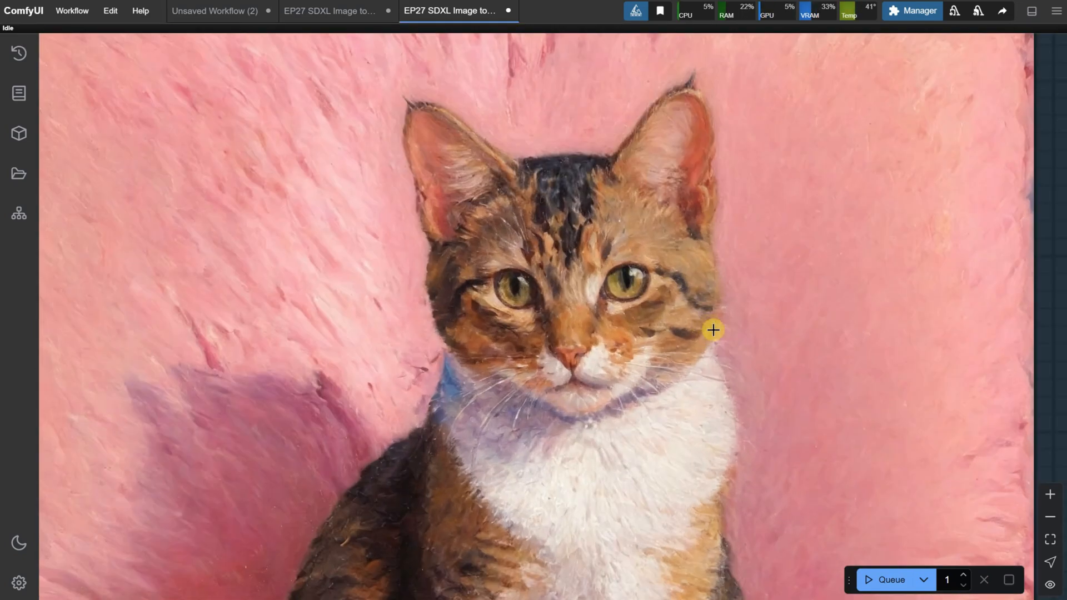
mouse_move(247, 405)
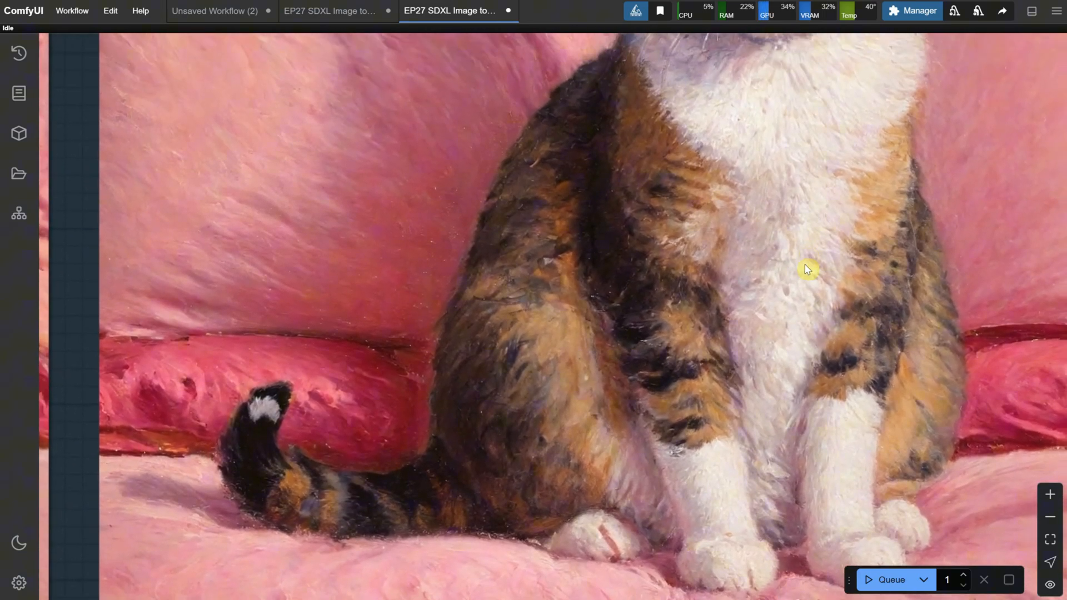
scroll("down", 3)
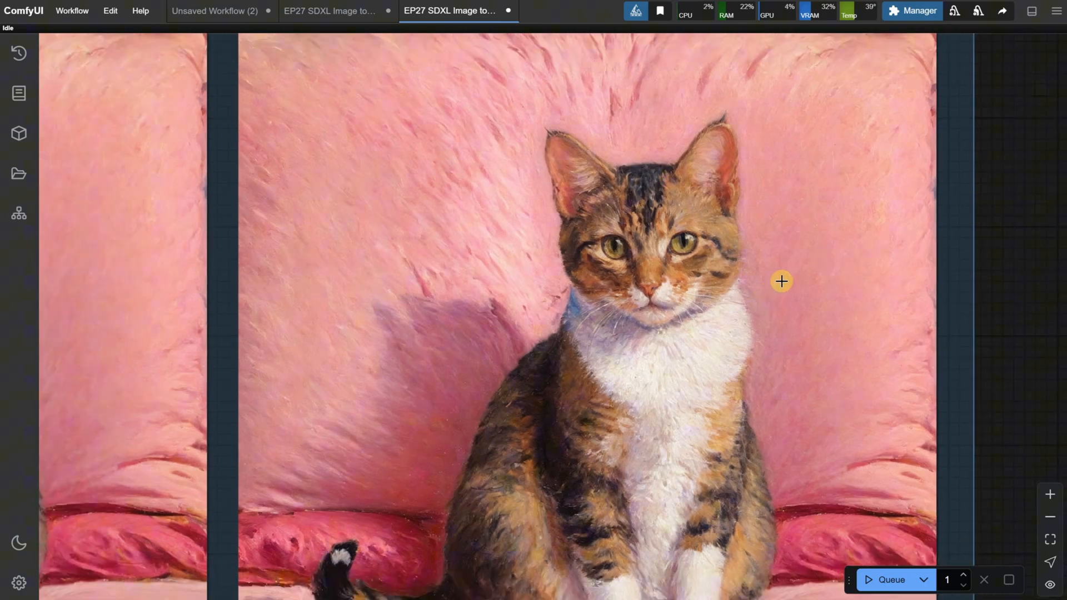
Load the EP27 Digital Painting with Lora, ControlNet and UPSCALER workflow file
left_click(71, 10)
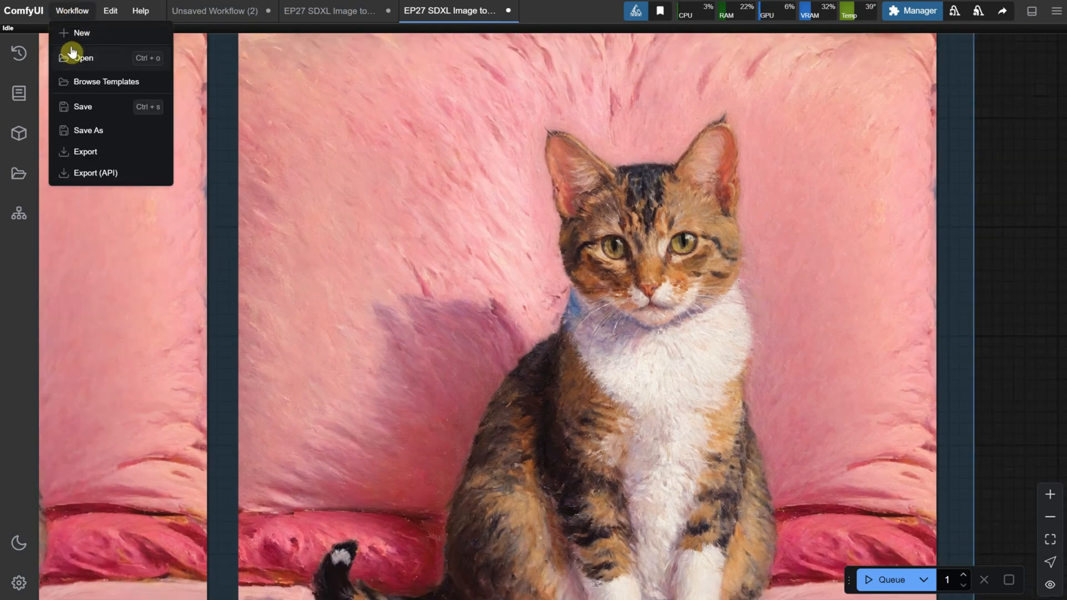
left_click(83, 56)
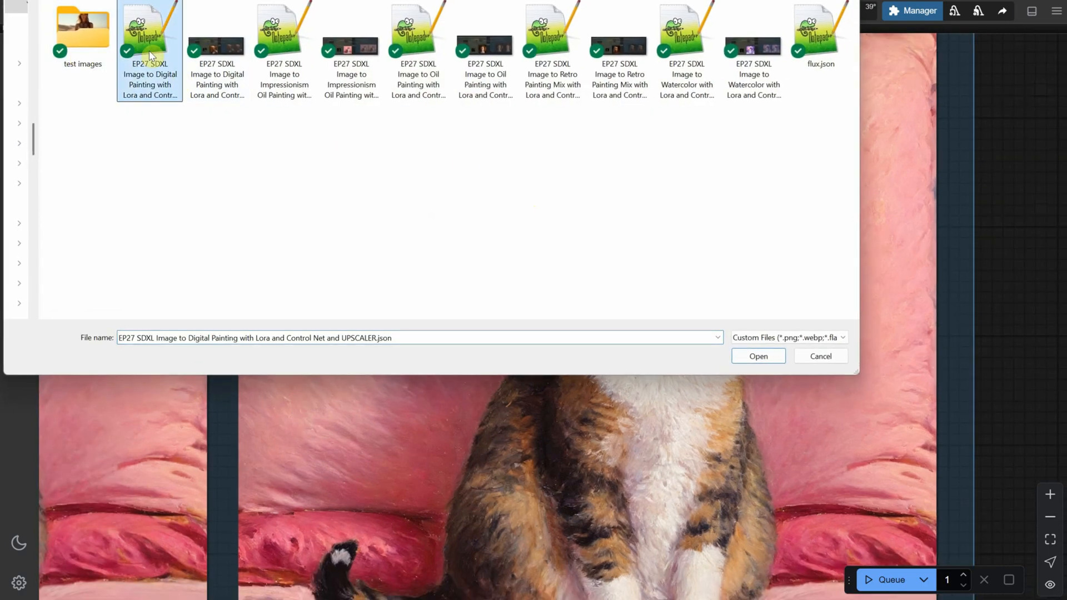
left_click(757, 356)
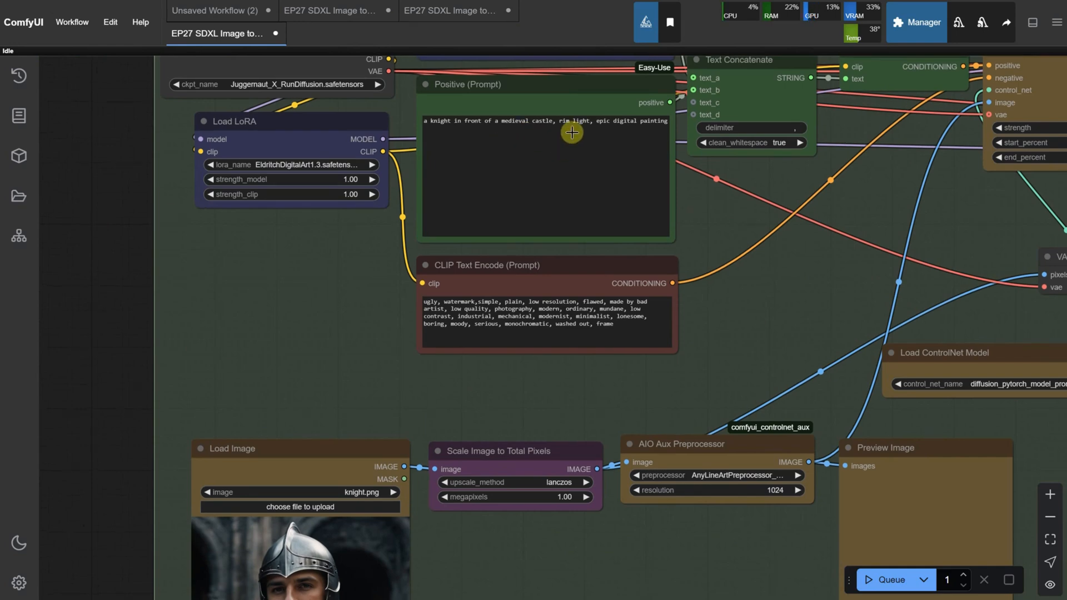
mouse_move(890, 580)
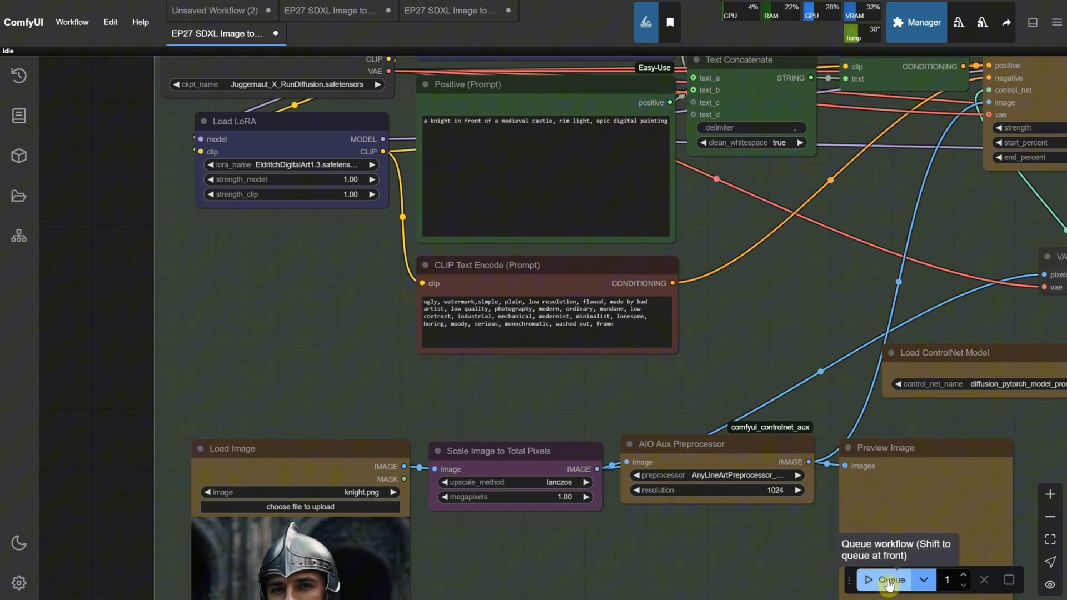
Render the knight in armor painting and bring the Positive Prompt into close view
left_click(888, 581)
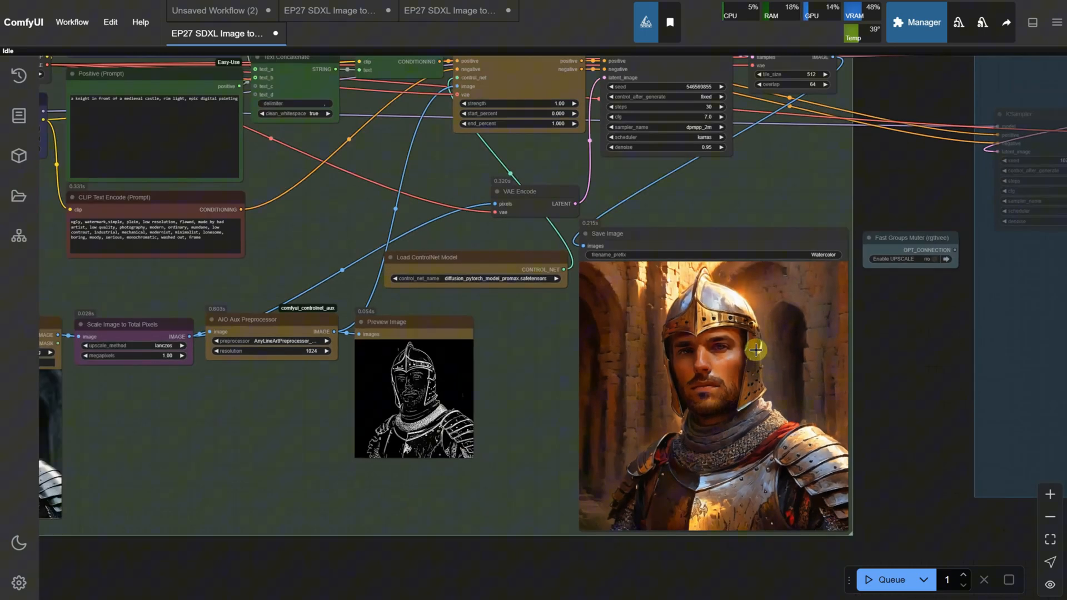
left_click_drag(756, 351, 244, 180)
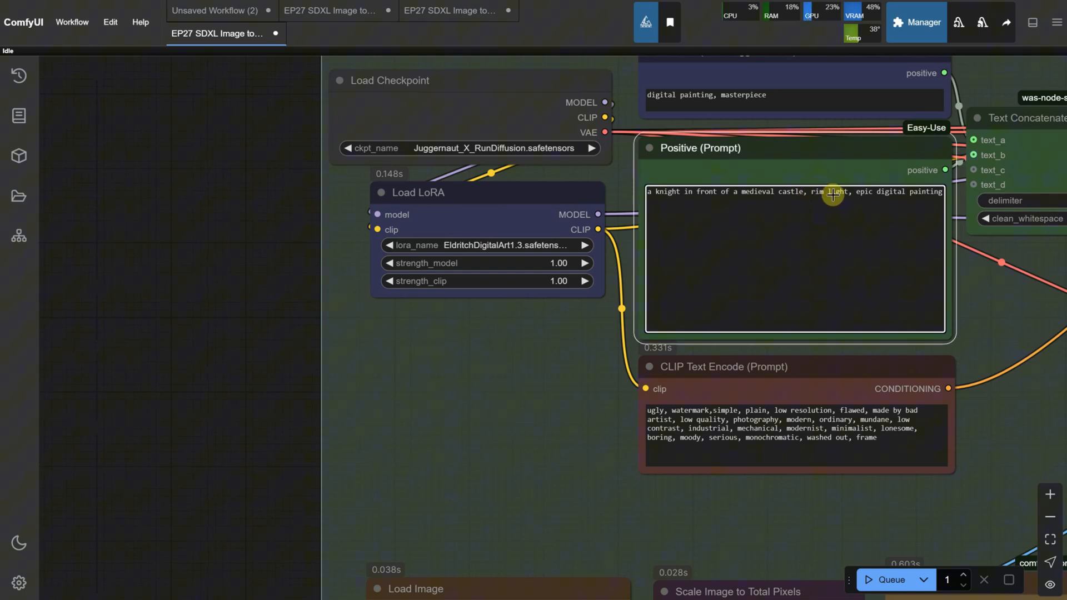
Add 'red' before 'rim light' in the Positive Prompt and rerender the knight
type("red r")
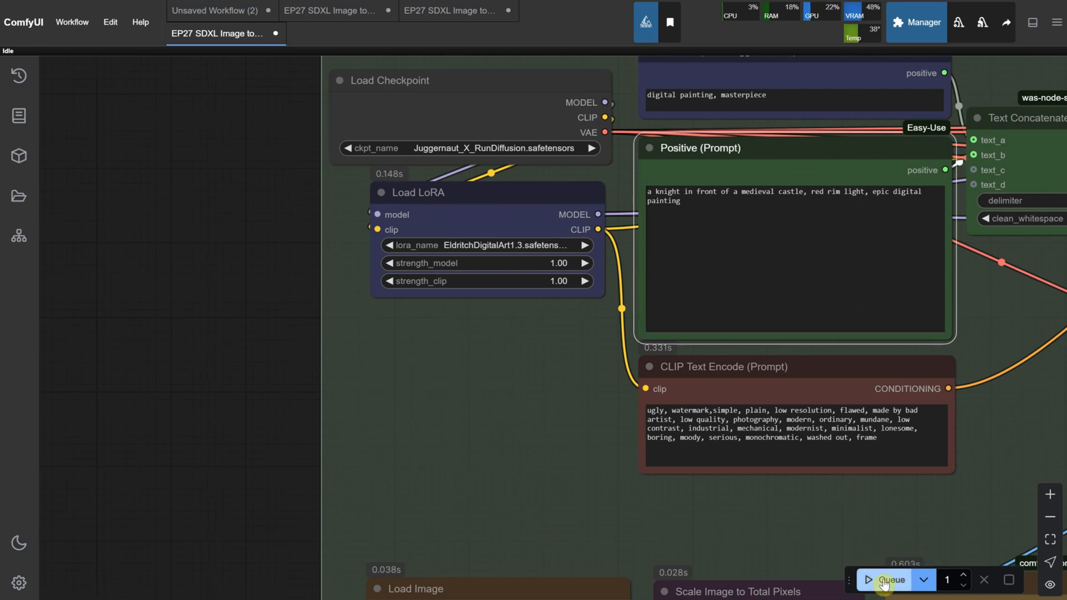
left_click(888, 579)
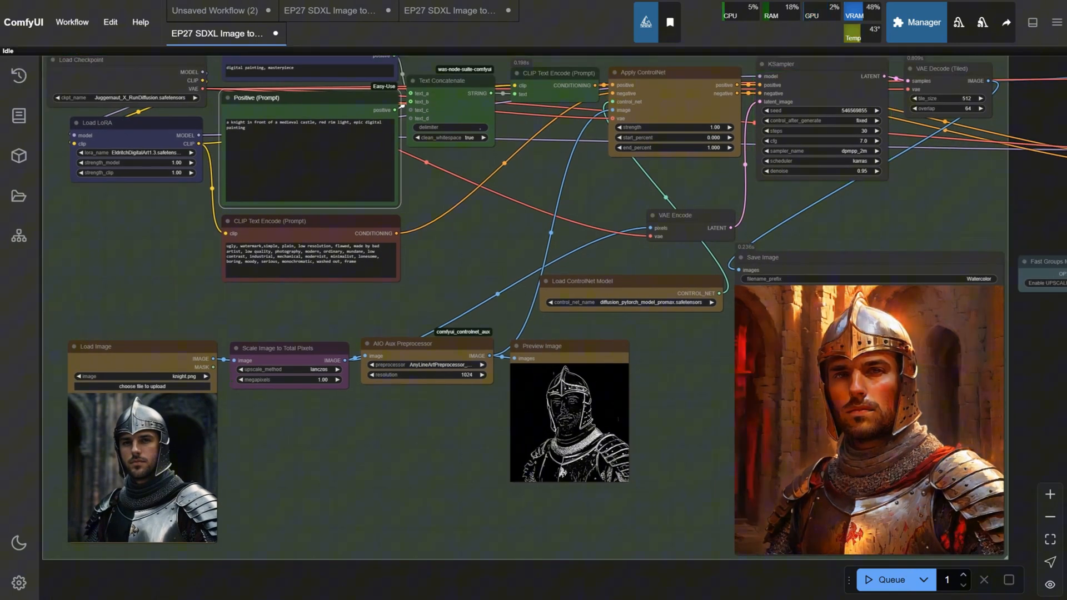
mouse_move(819, 376)
type("purpl")
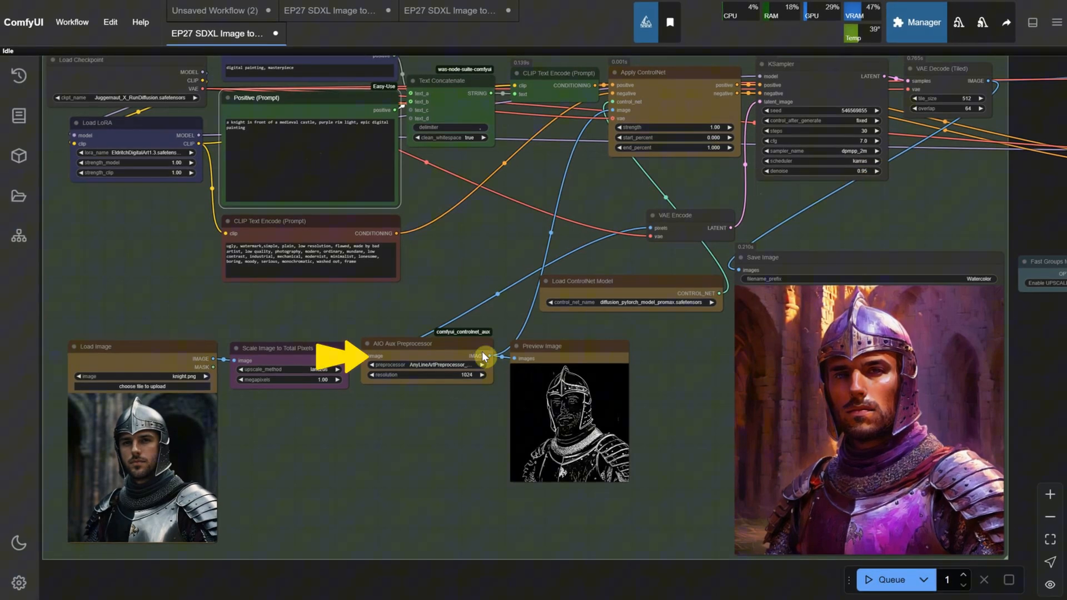
Set AIO Aux Preprocessor to DepthAnythingPreprocessor for depth-map guidance of the purple-lit knight
left_click(426, 364)
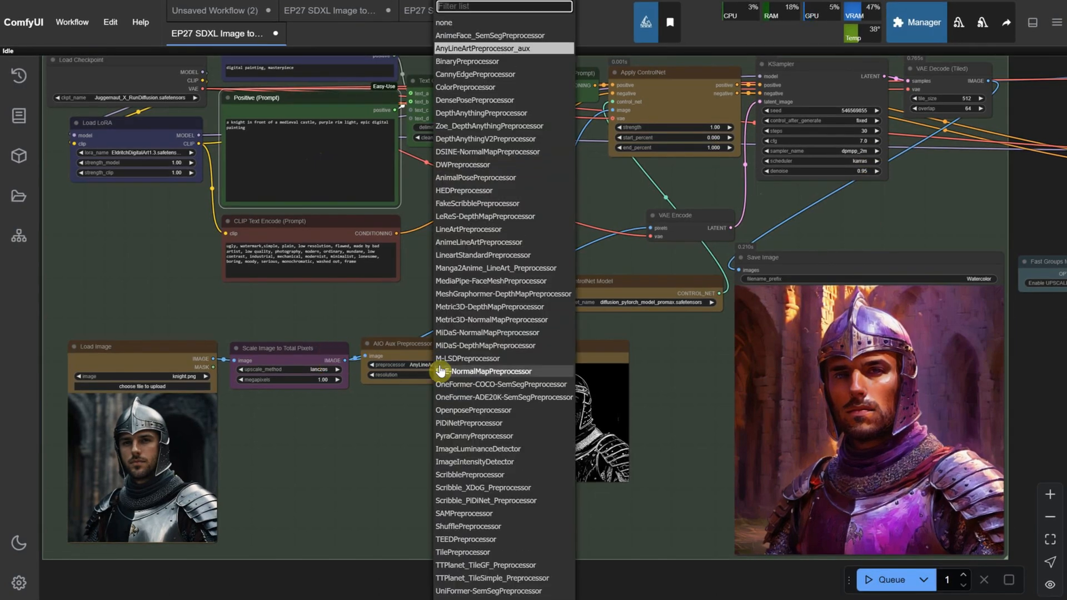
type("dep")
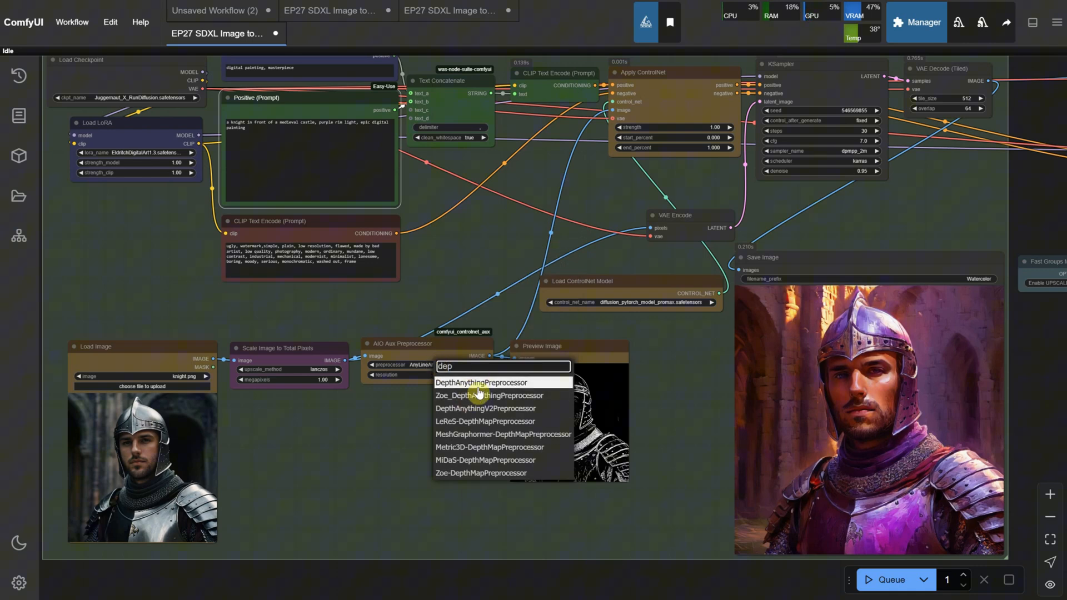
left_click(480, 382)
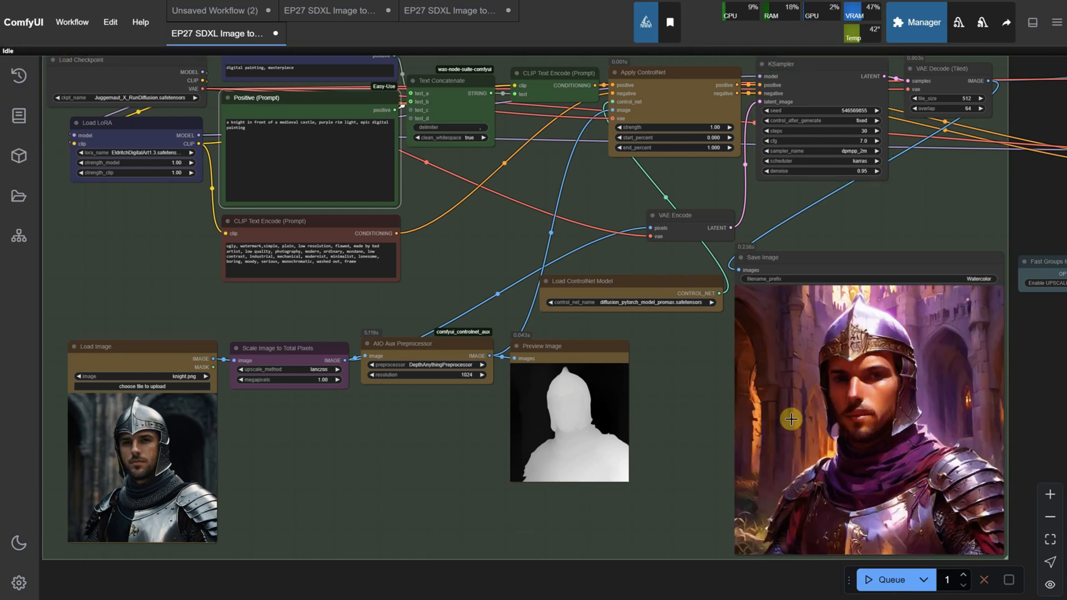
mouse_move(899, 390)
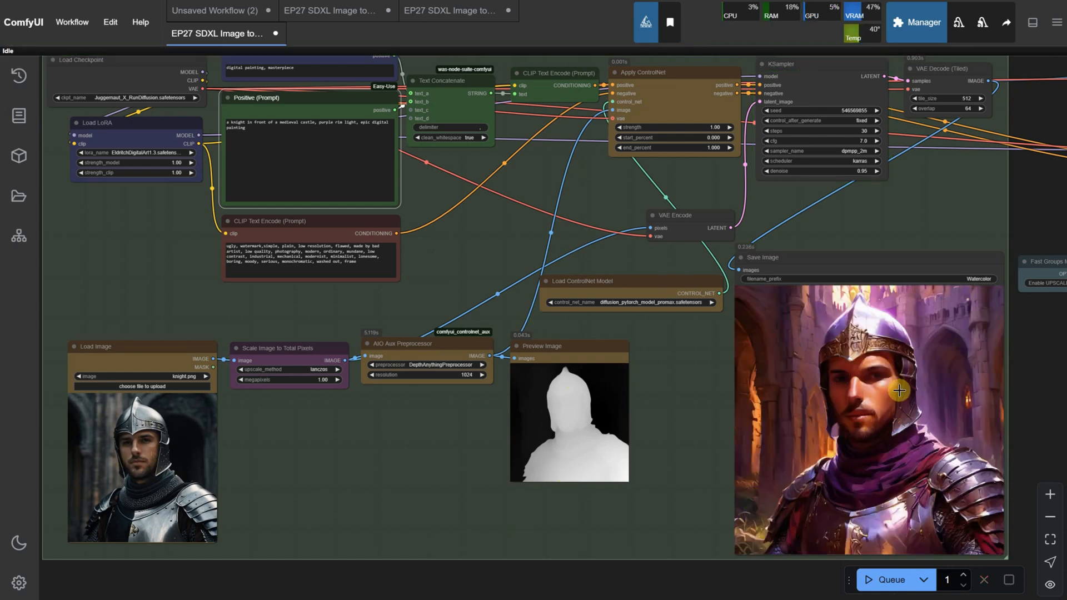
mouse_move(1024, 398)
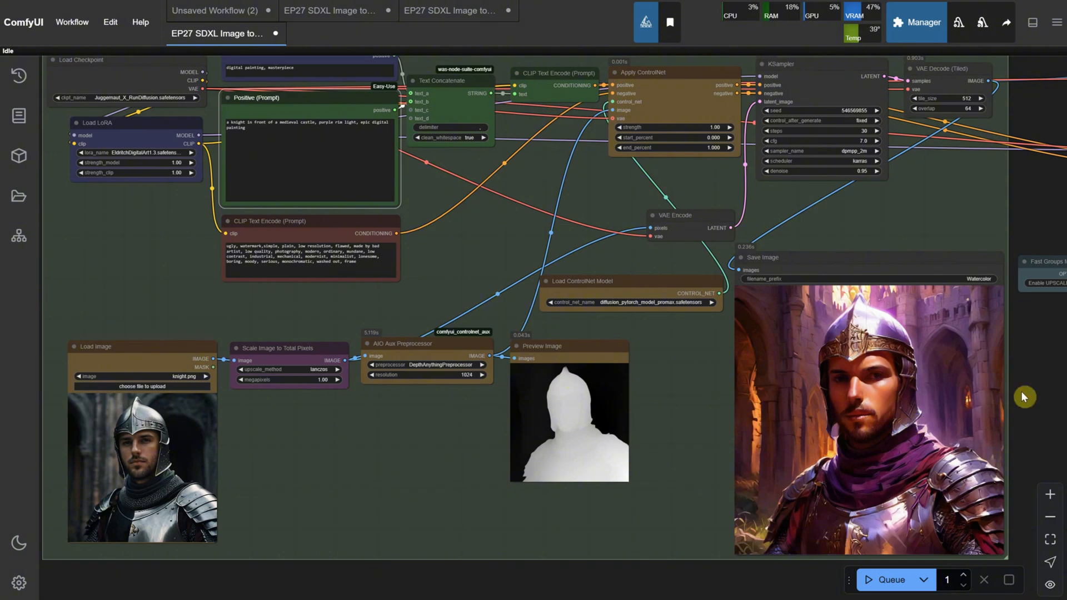